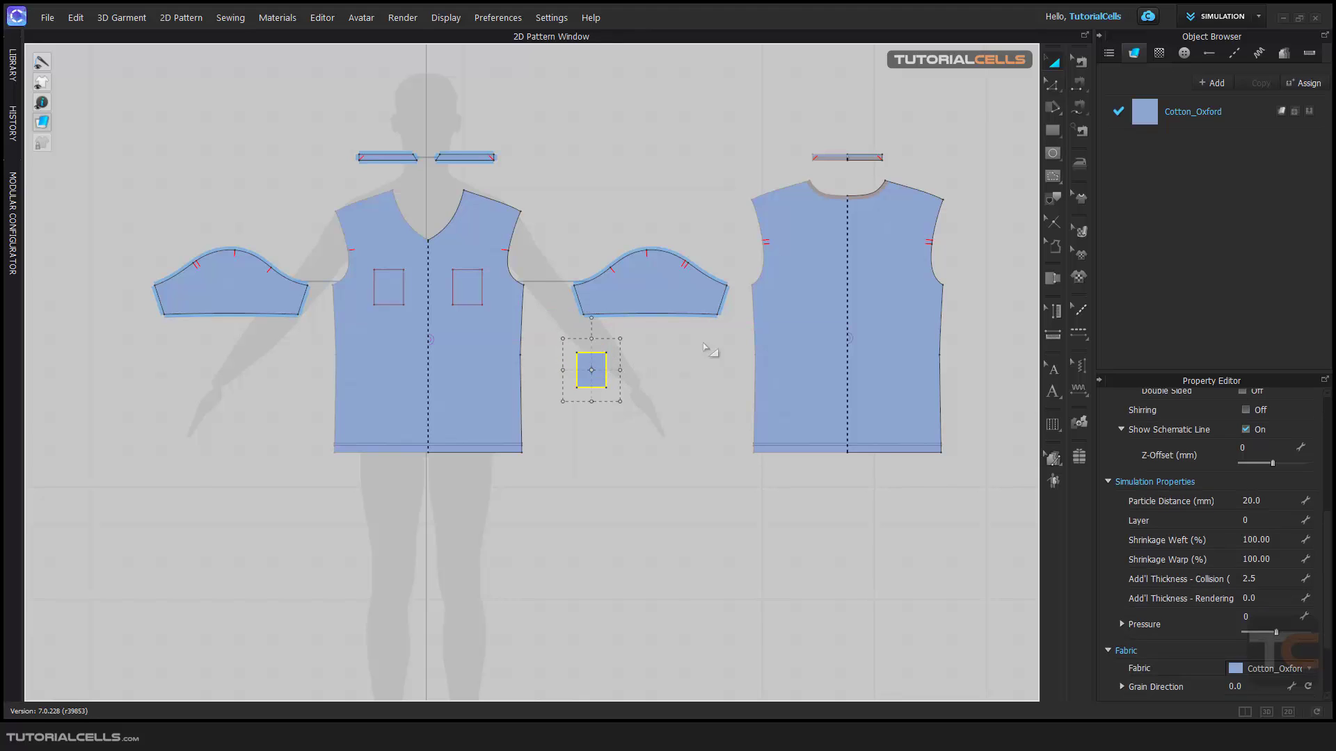
Step: Add a new white fabric, FABRIC 1, in the Object Browser
left_click(1210, 82)
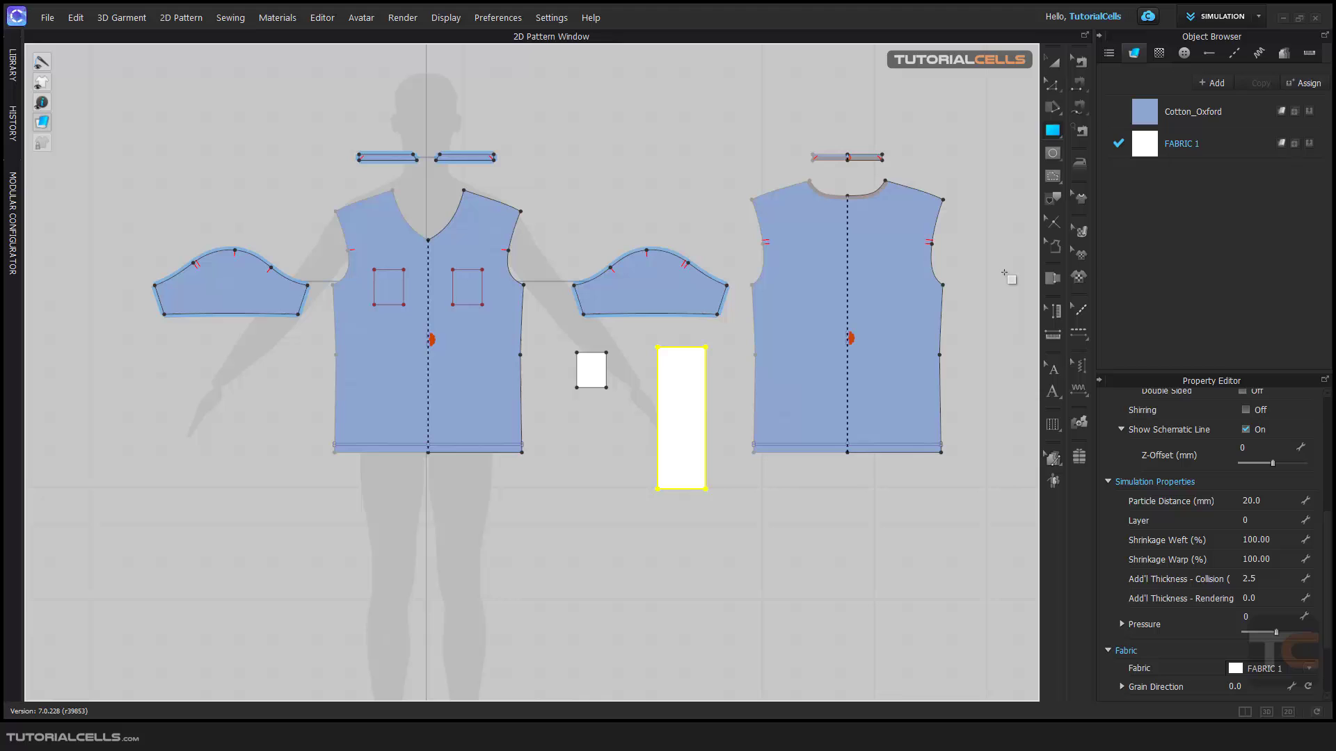
Step: Add Denim_Raw from the library's Fabric collection and apply it to the tall rectangle patch
left_click(13, 72)
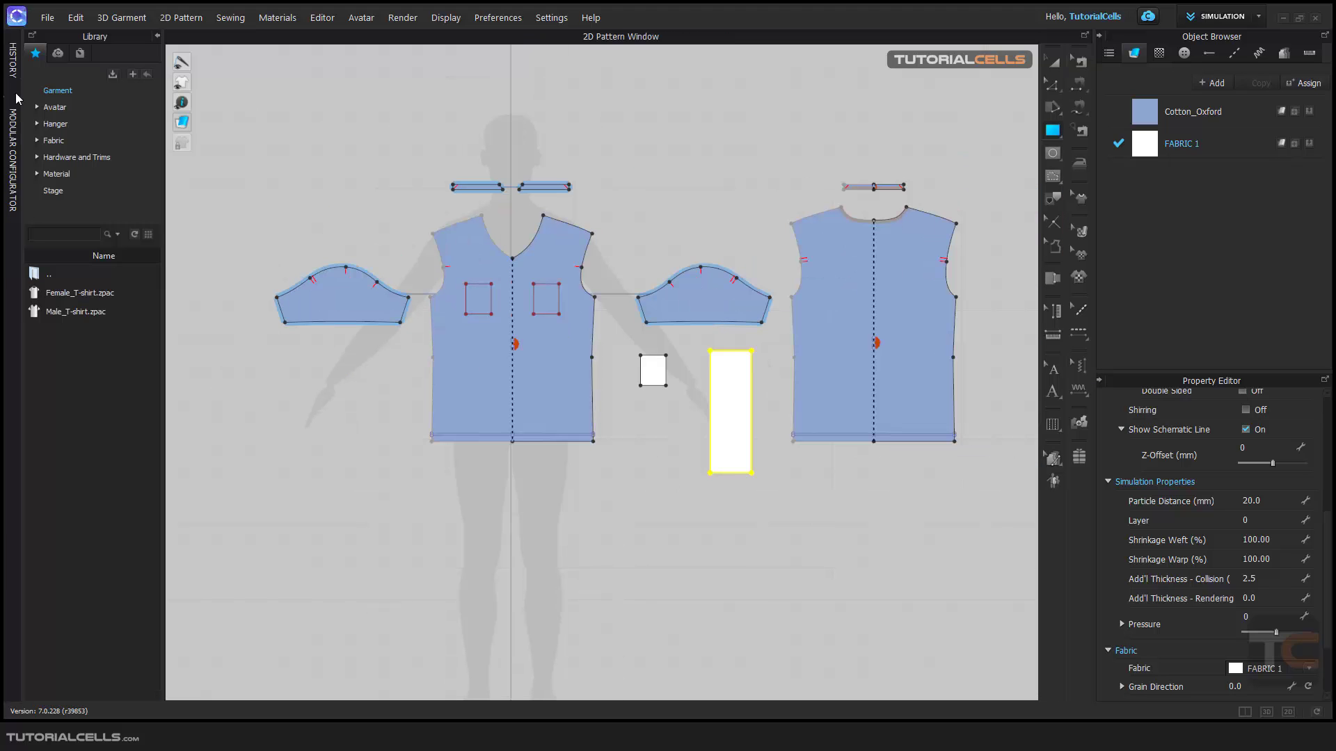
left_click(54, 139)
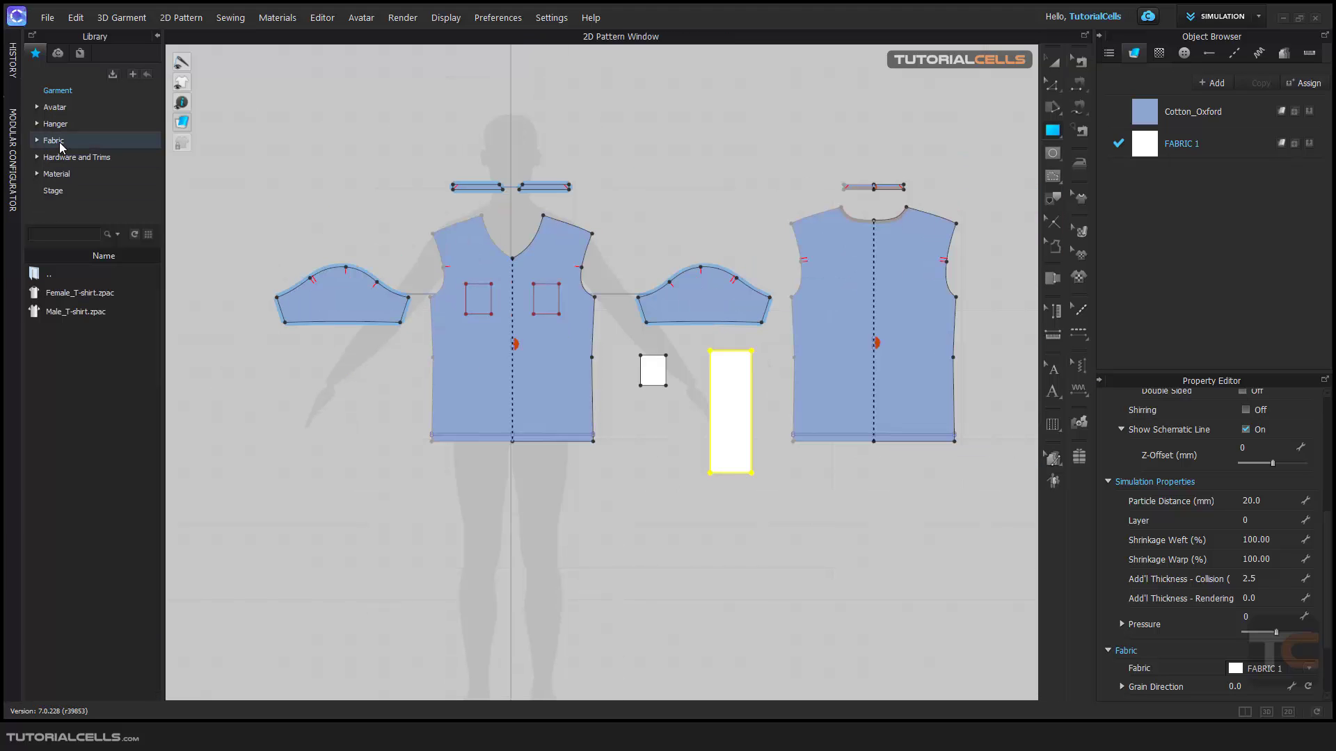
left_click(54, 139)
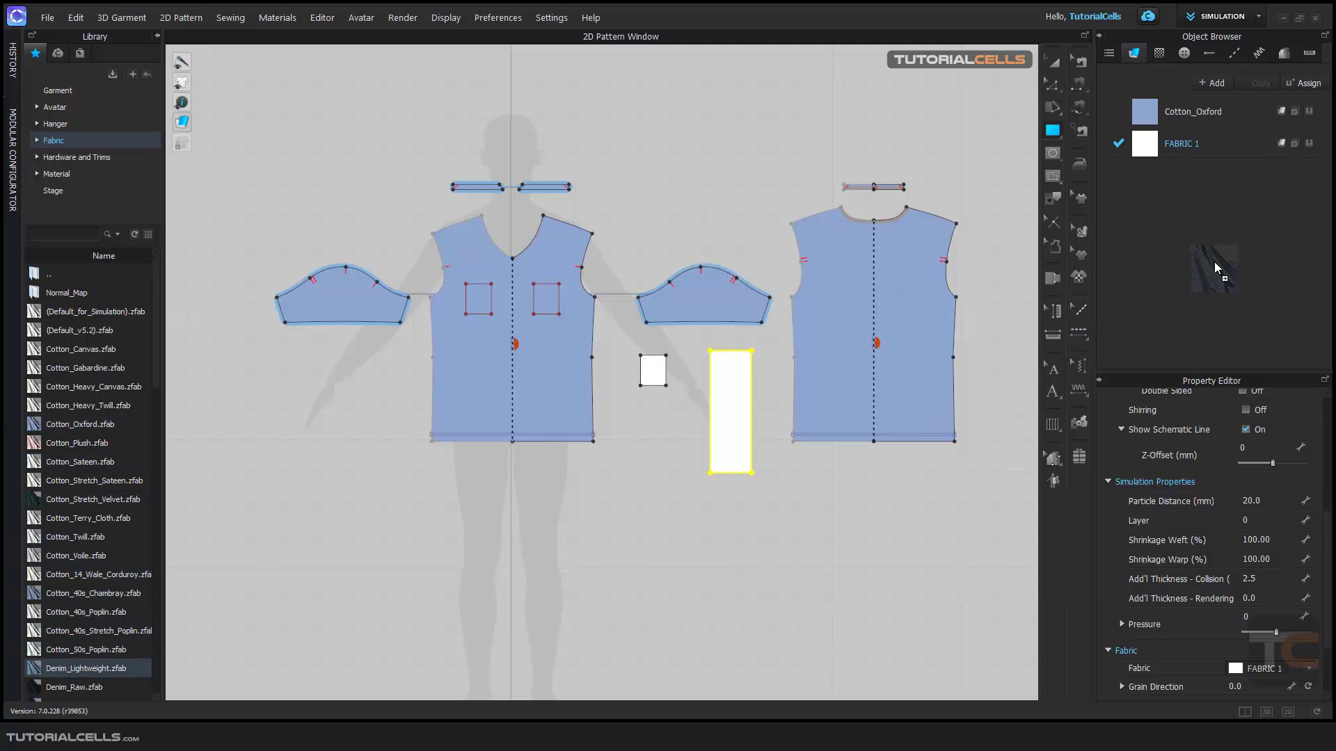
double_click(82, 668)
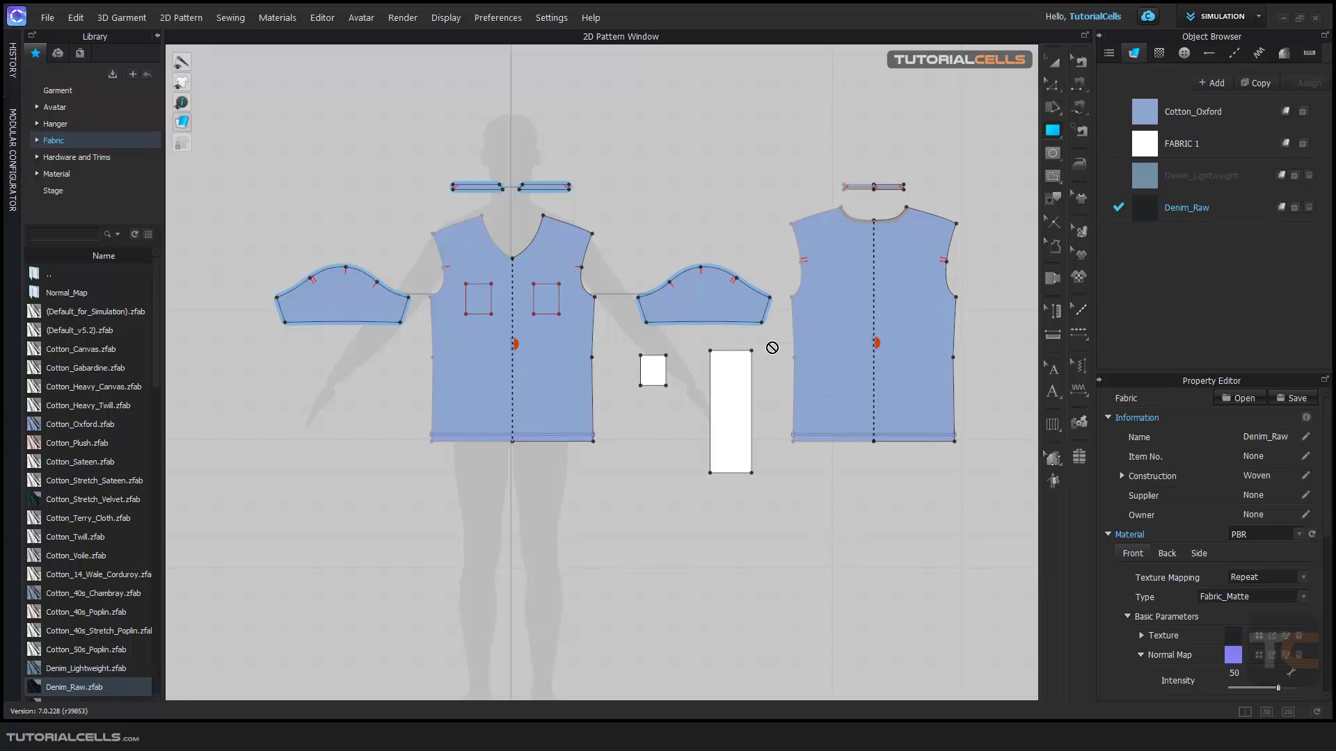
left_click(731, 412)
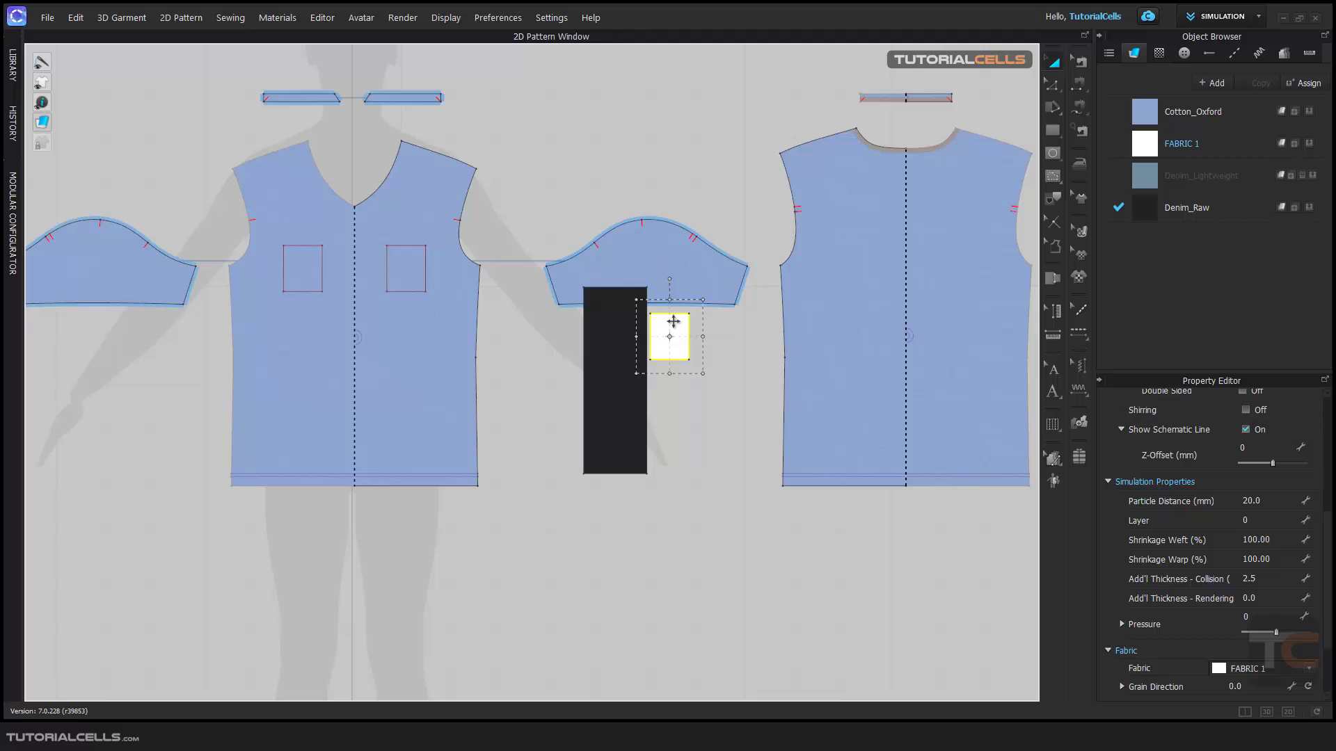
Step: Bring the white square patch to the front so it overlaps the denim rectangle
right_click(671, 336)
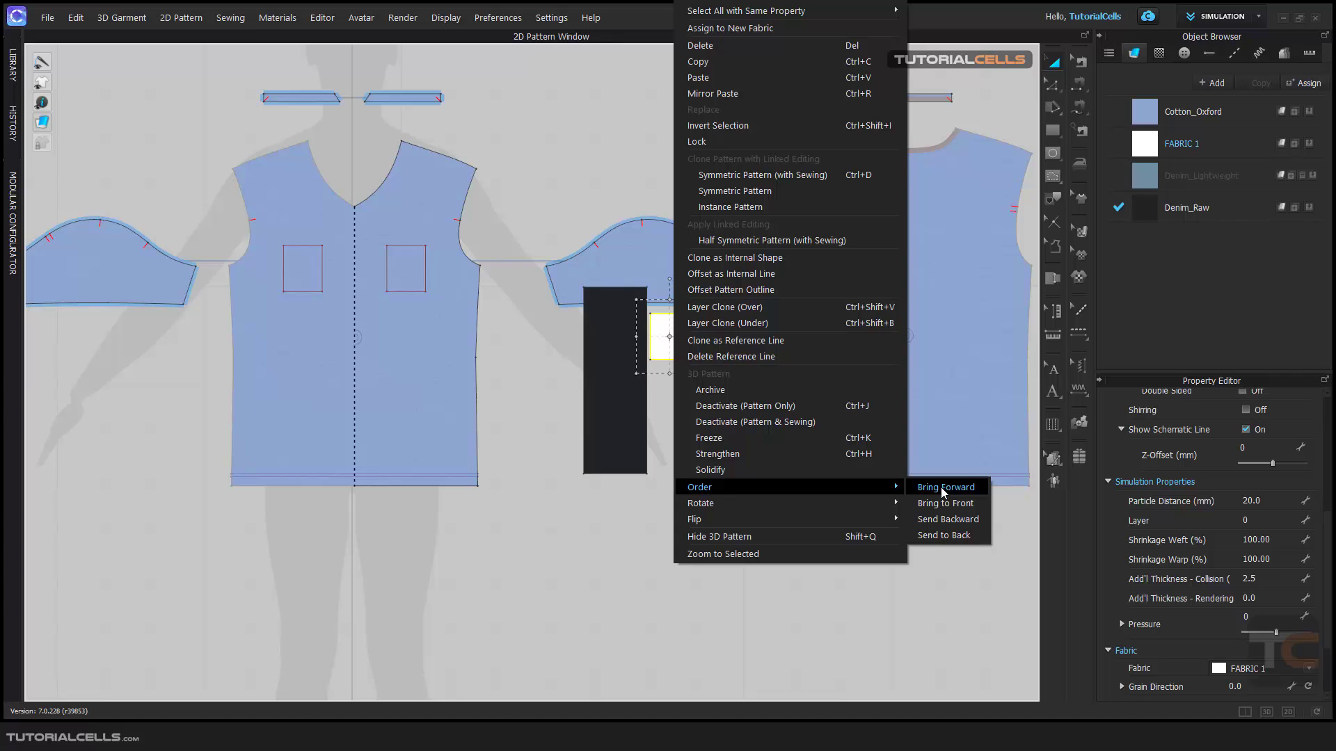
mouse_move(945, 502)
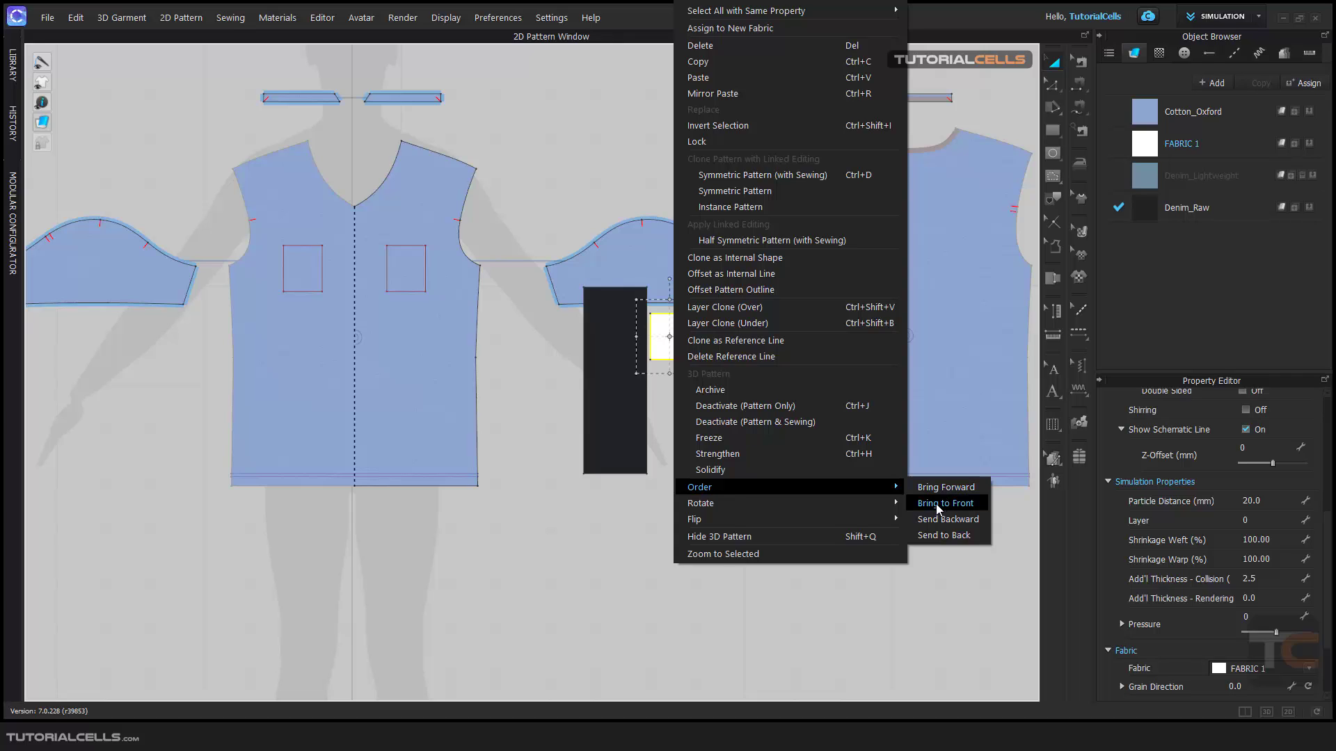
left_click(945, 502)
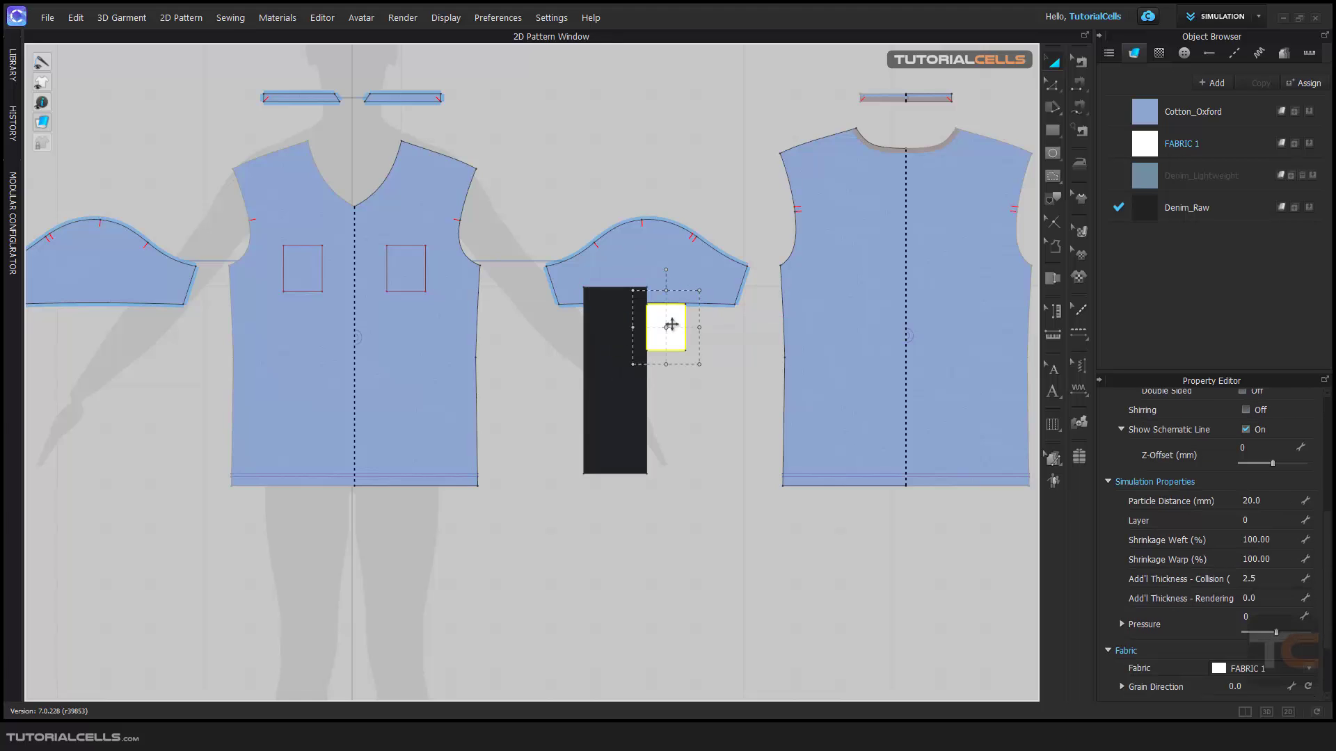
right_click(667, 325)
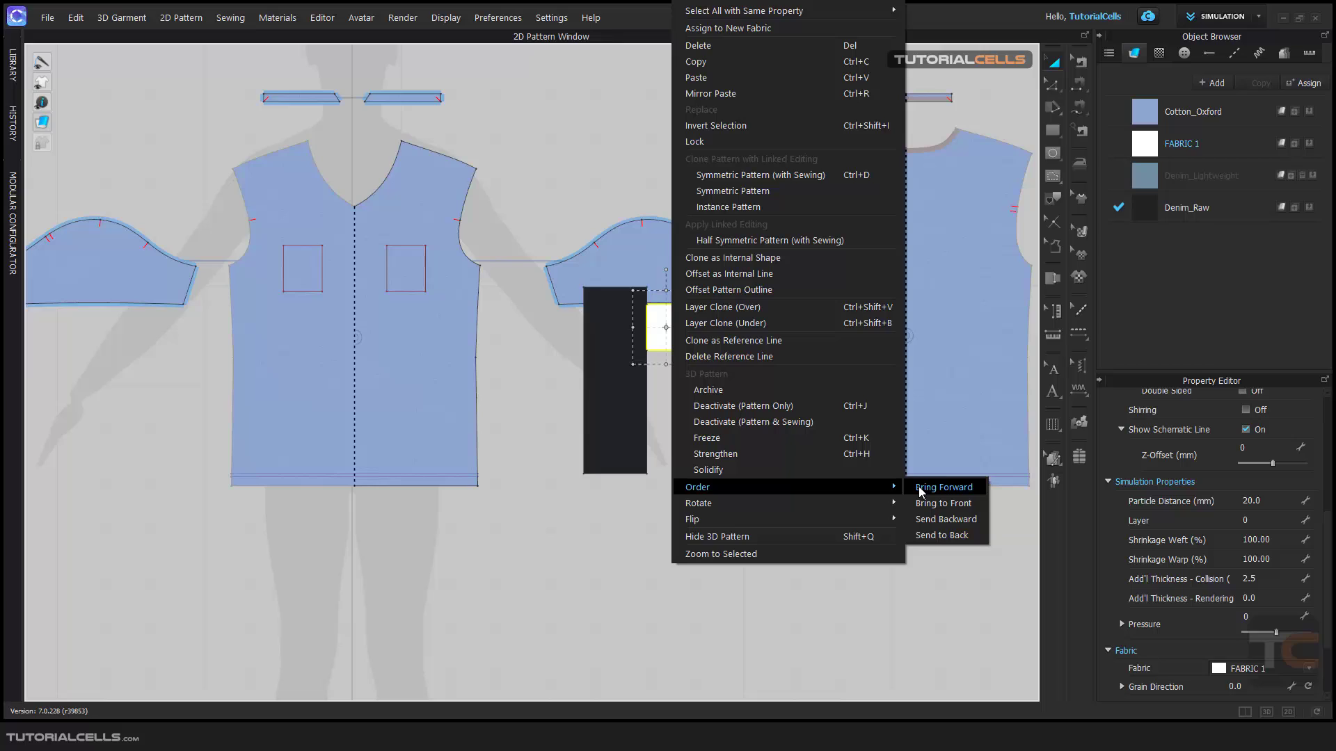
mouse_move(942, 502)
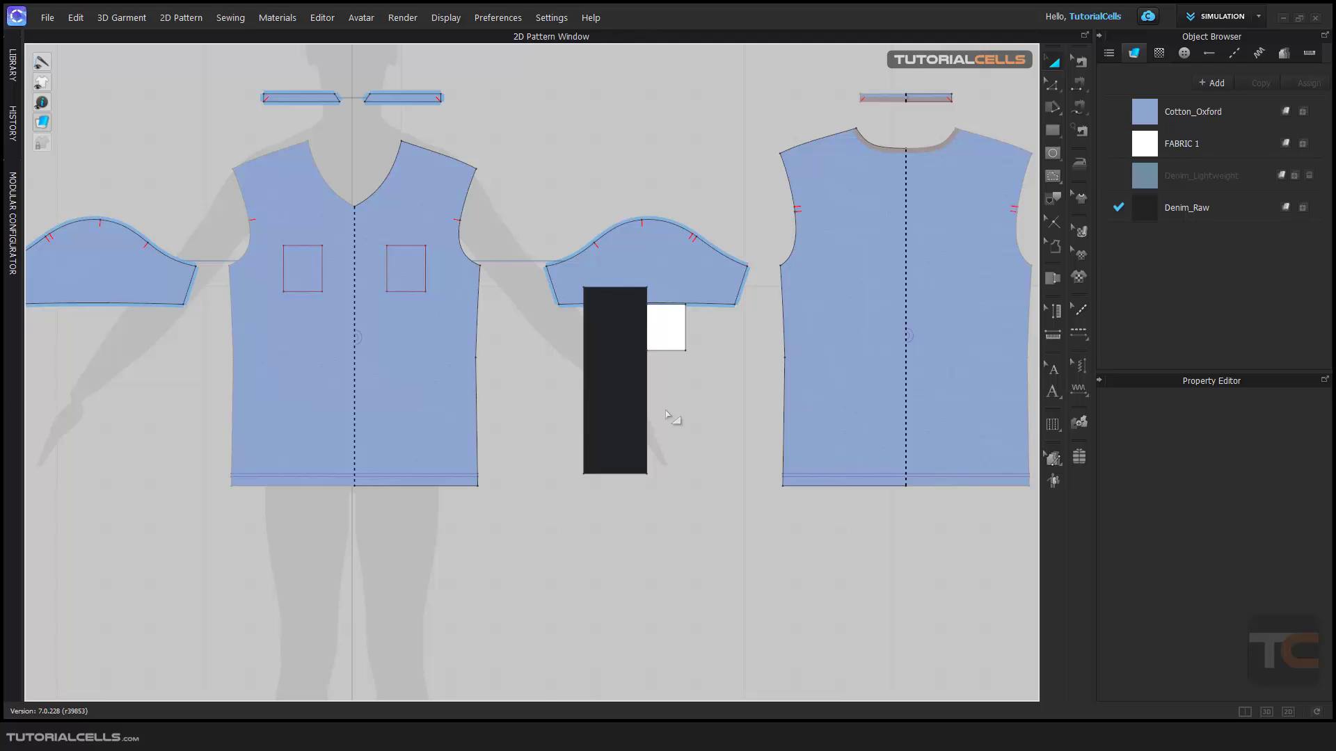
Step: Delete the denim rectangle and start a new irregular polygon patch below the bodice
left_click(665, 328)
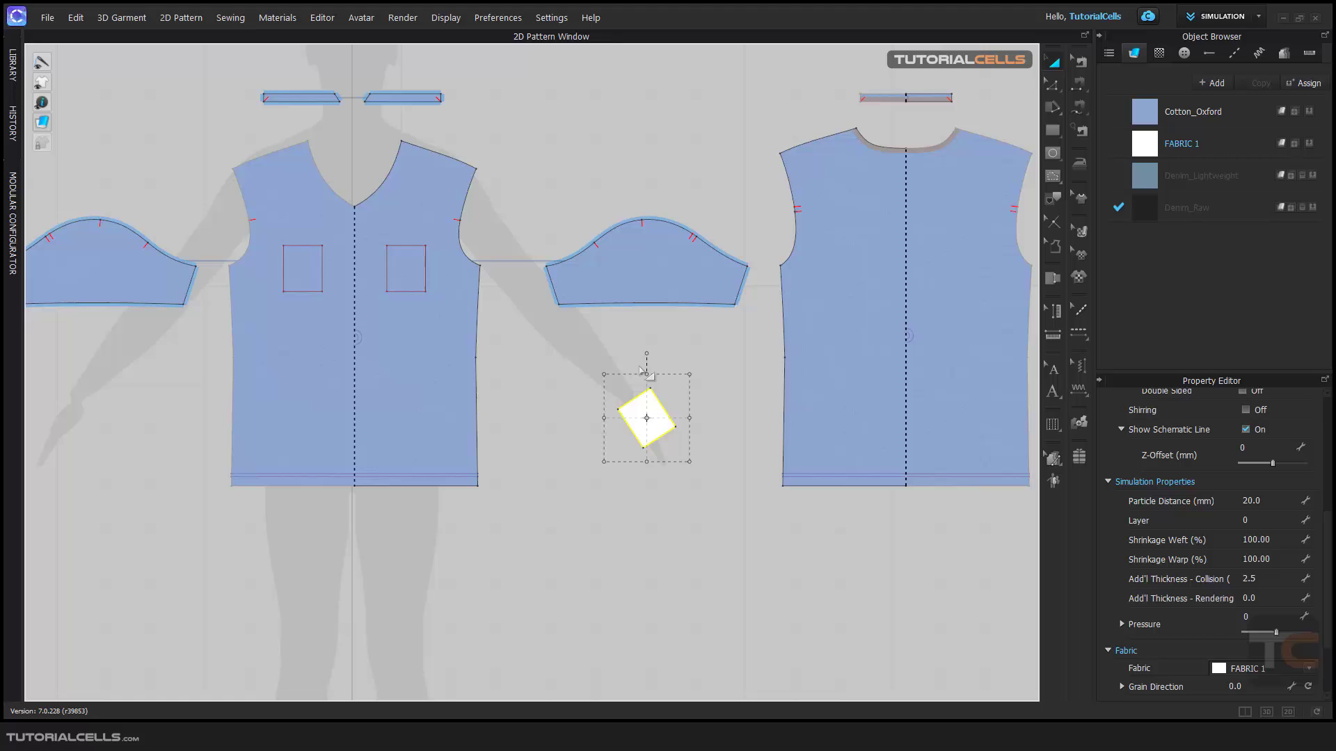
left_click(643, 256)
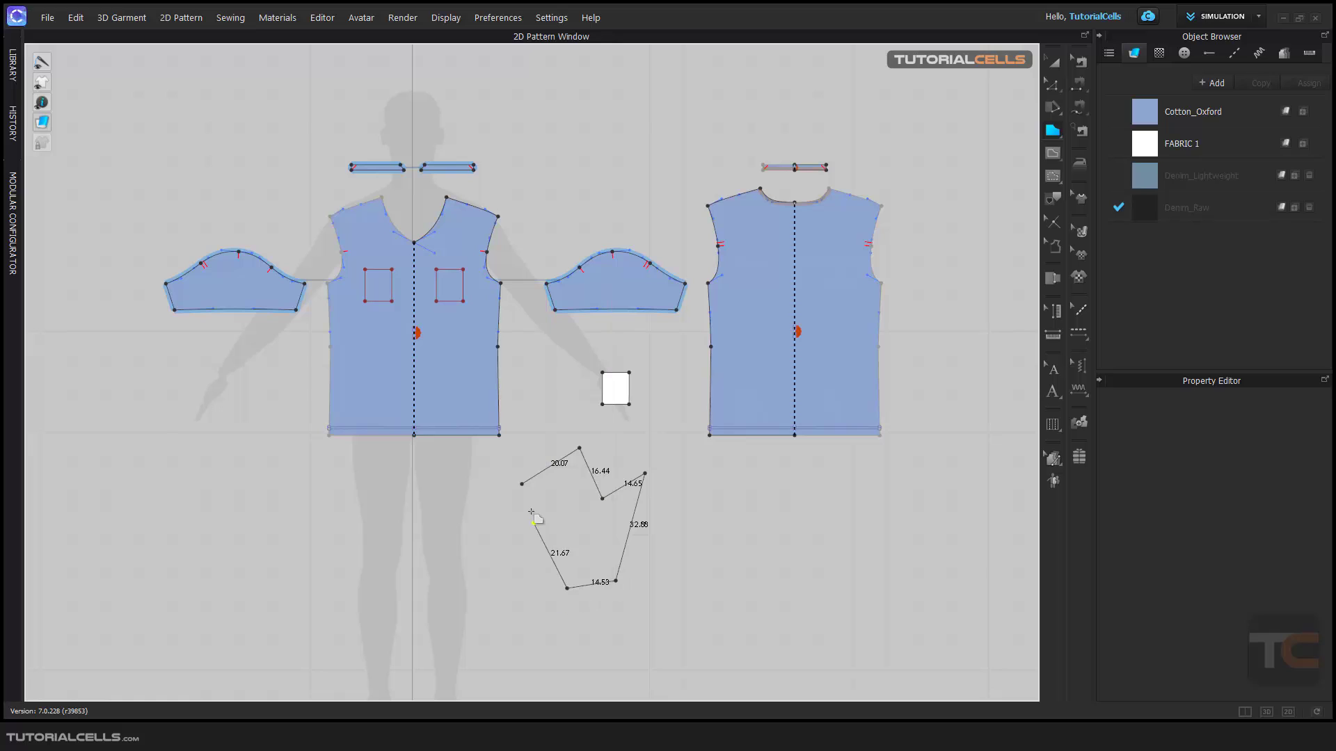
Step: Close the polygon into a raw denim patch and rotate it parallel to a chosen edge (about 336 degrees)
left_click(571, 510)
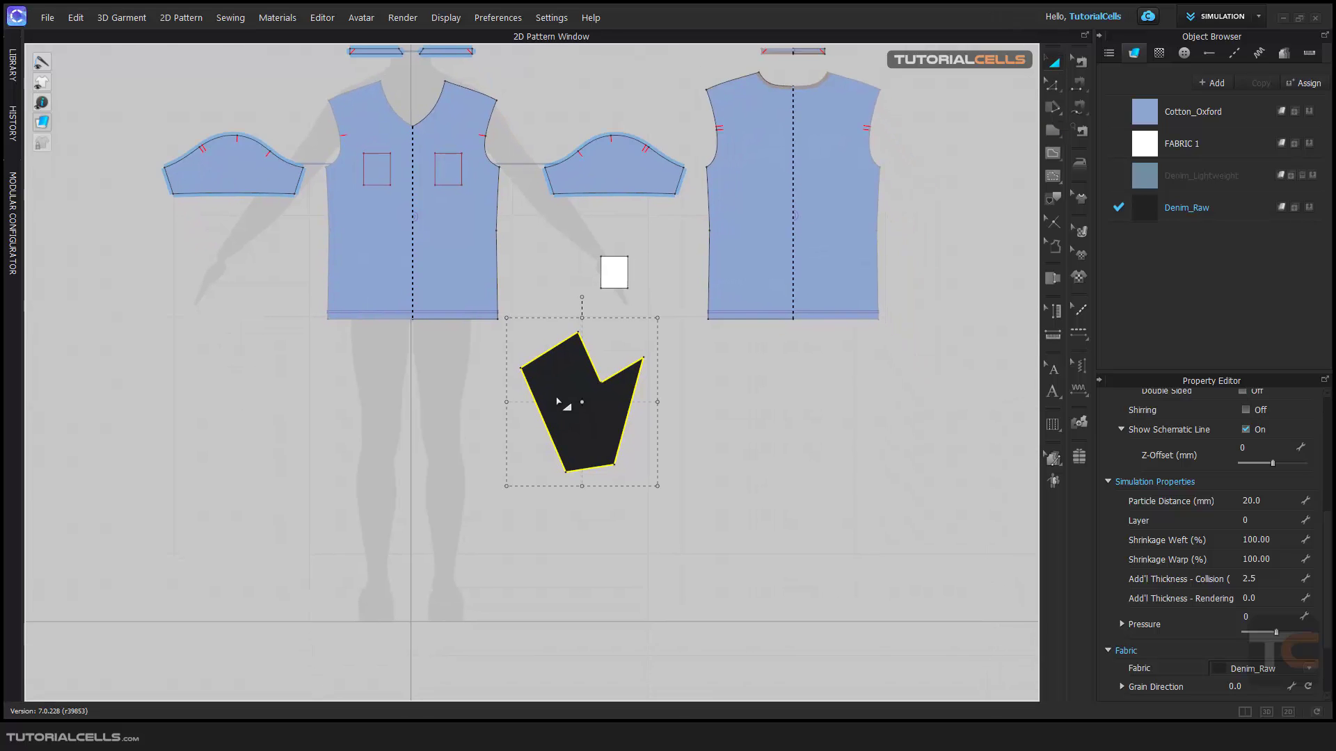
right_click(582, 402)
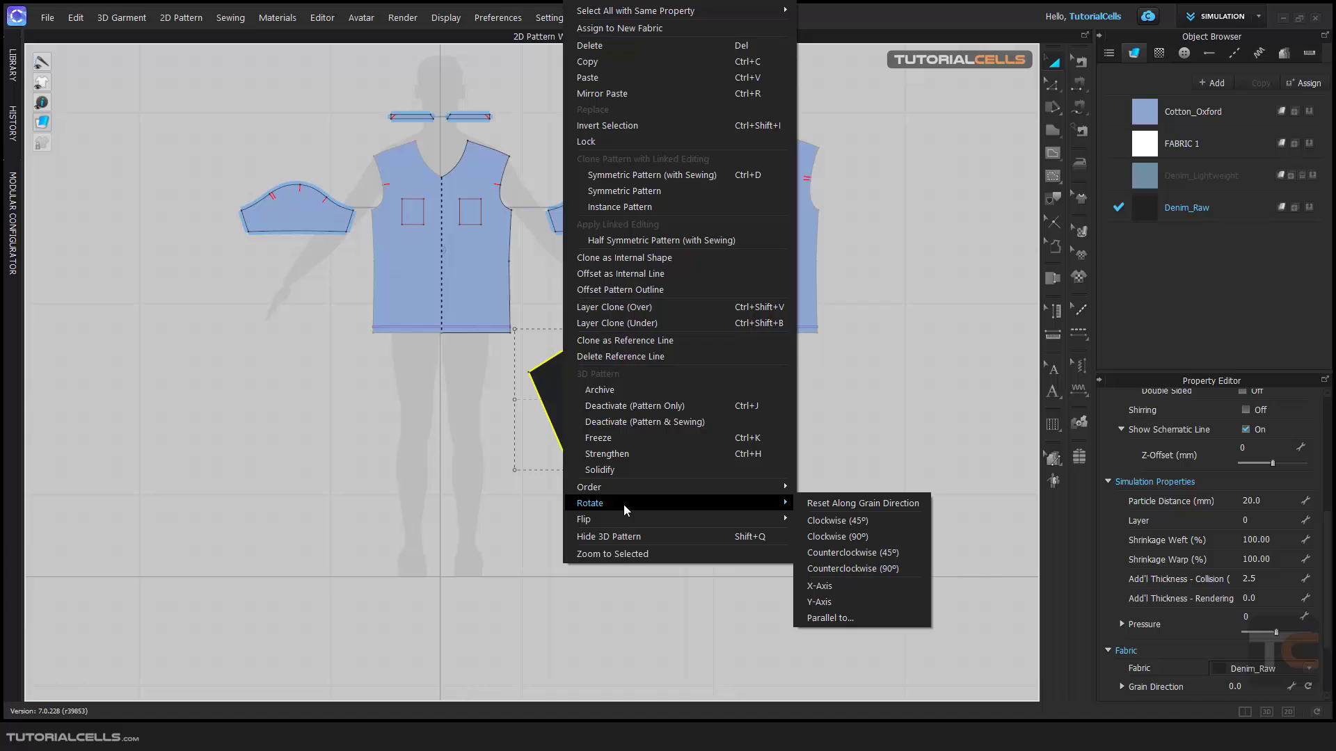
mouse_move(520, 458)
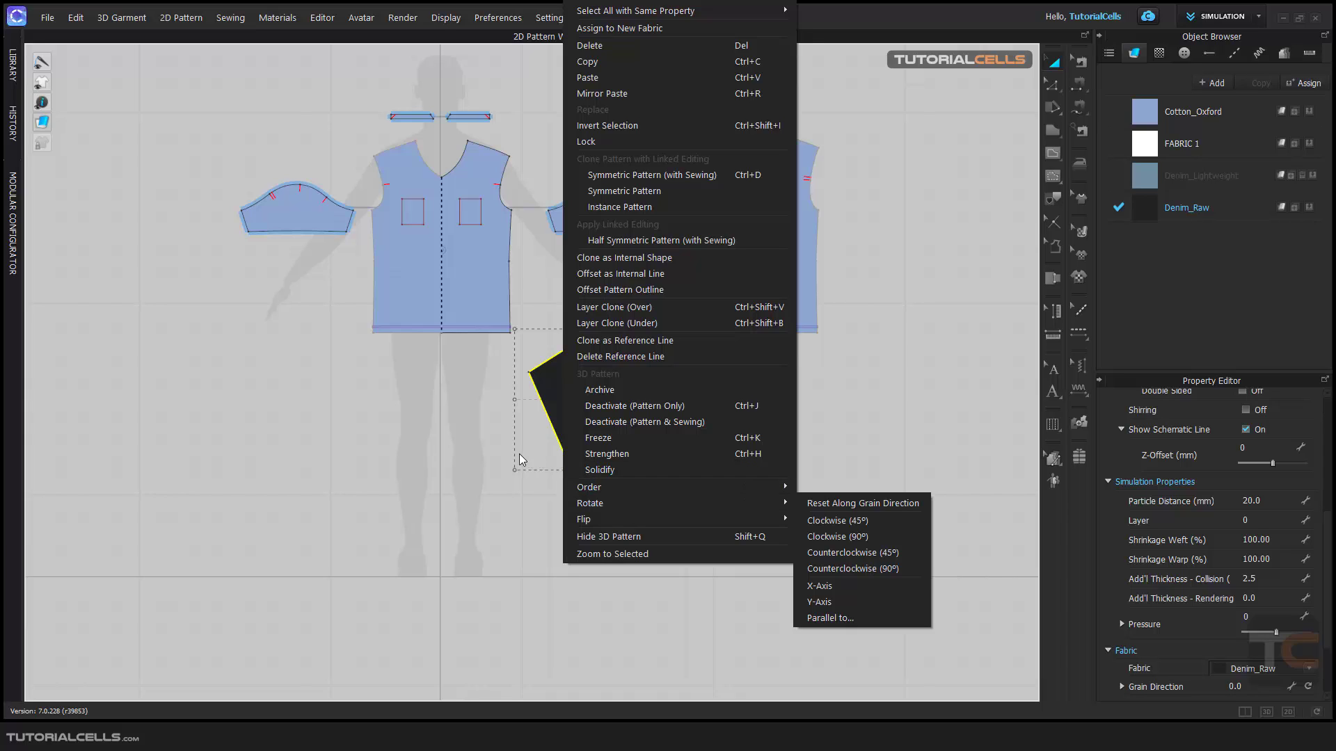
mouse_move(759, 502)
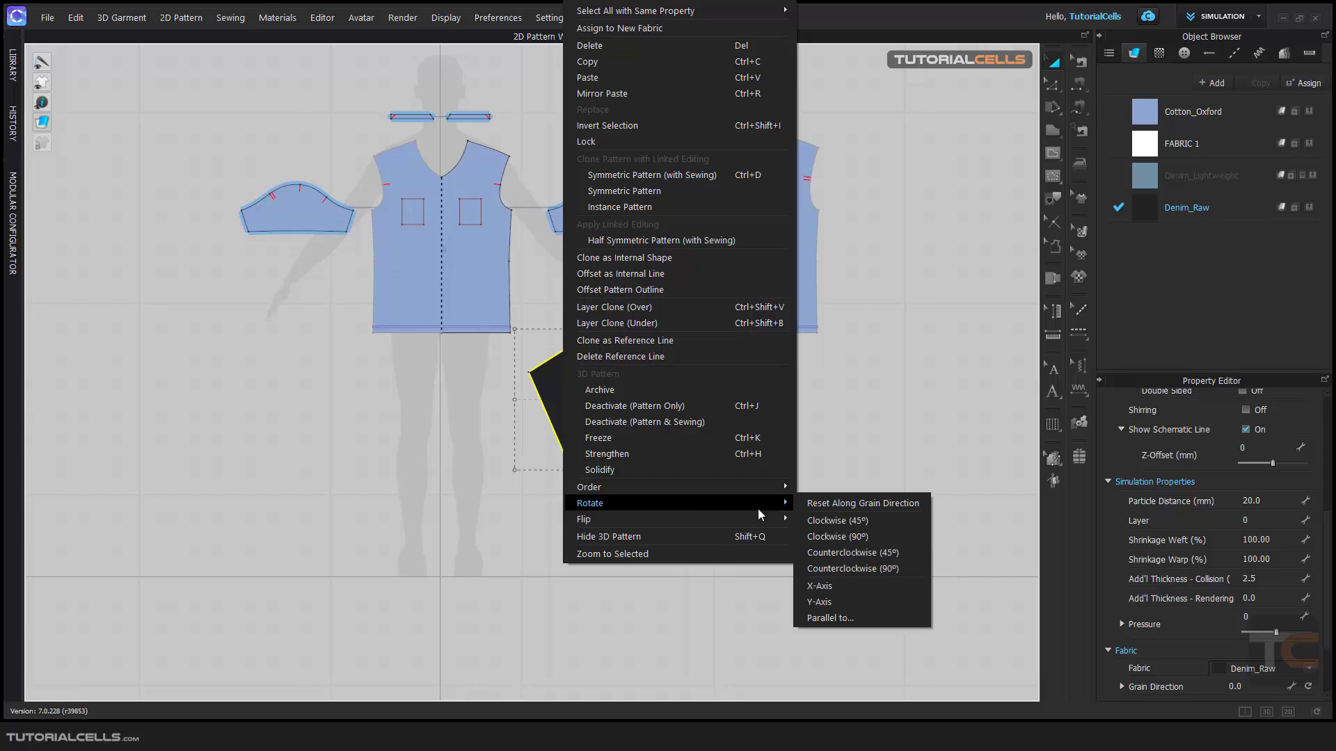
mouse_move(860, 503)
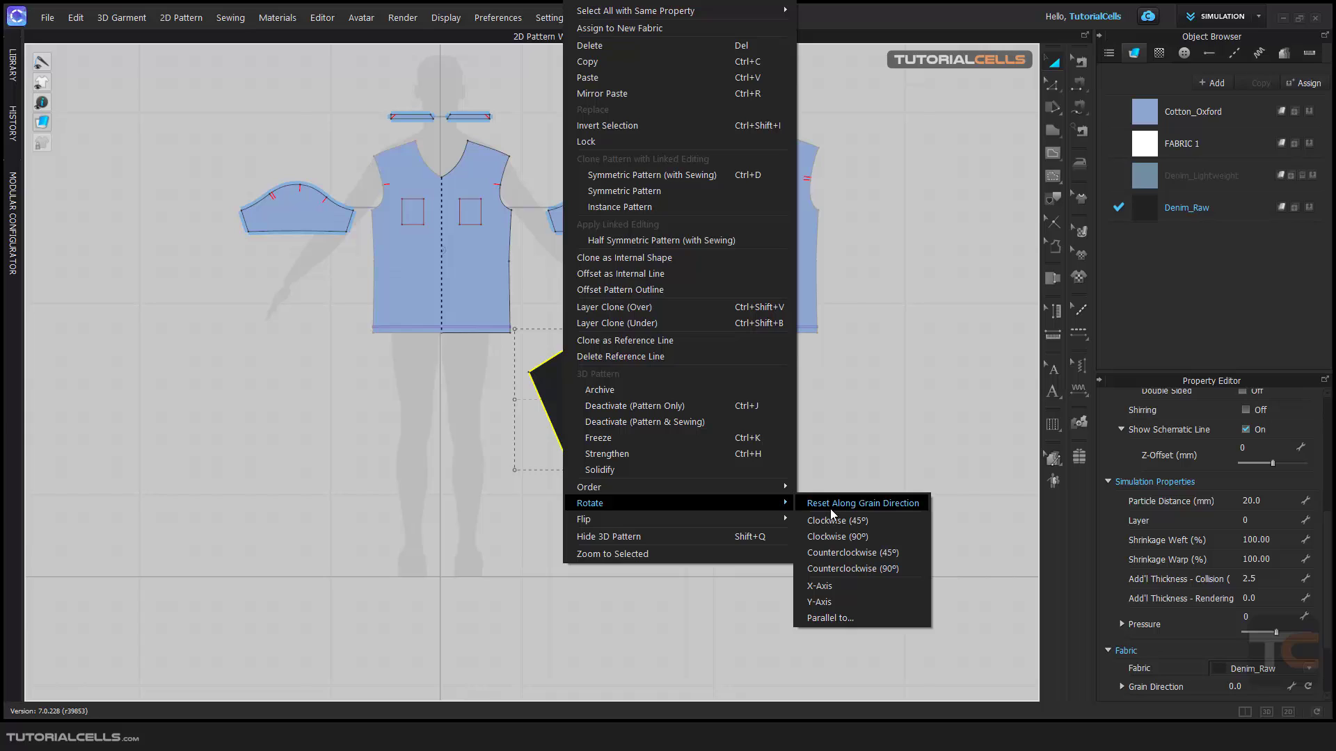
left_click(862, 502)
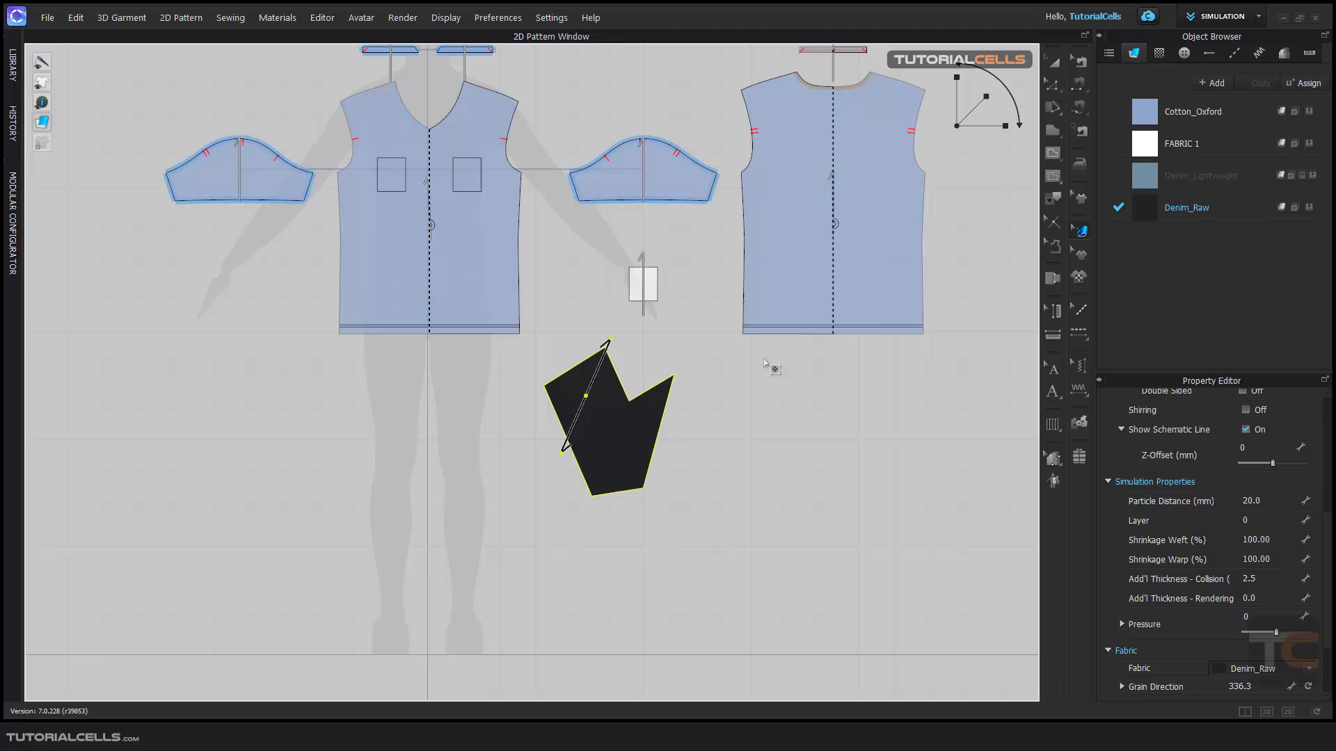
Step: Rotate the raw denim polygon patch so its grain line stands vertically
right_click(634, 435)
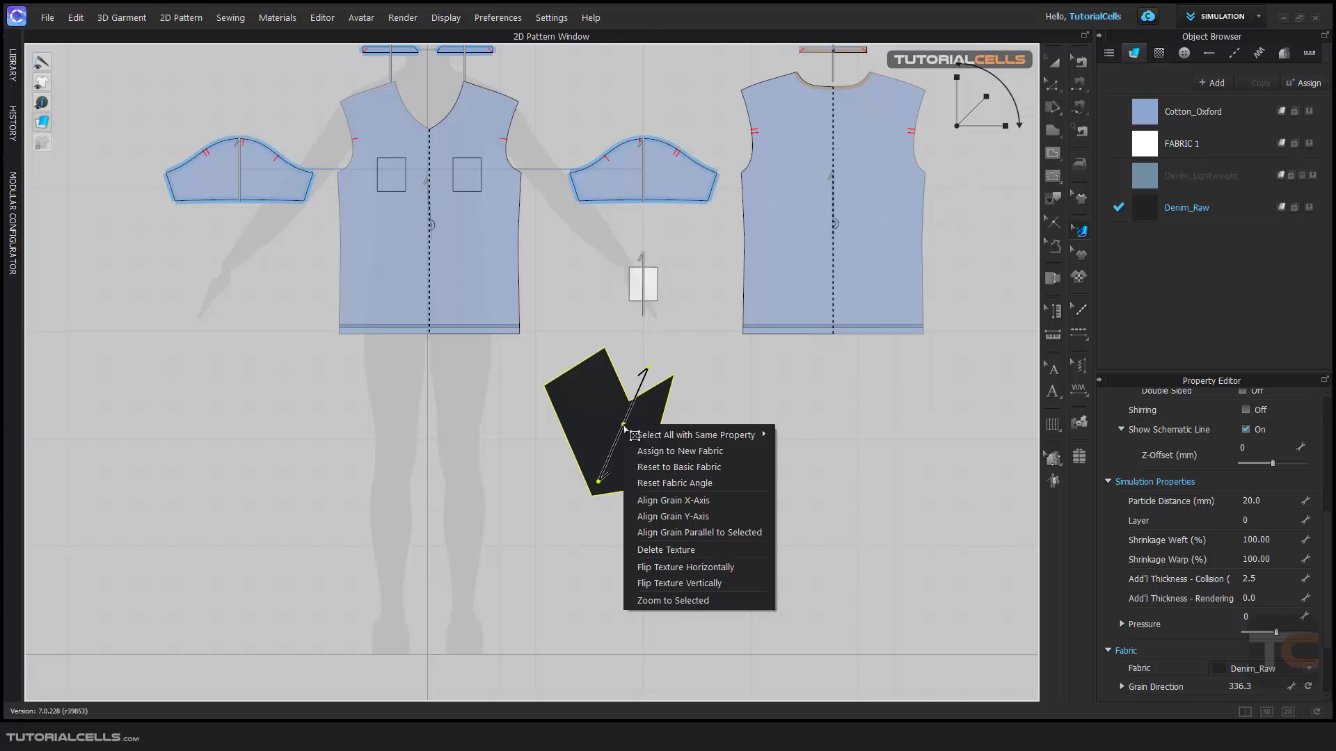
mouse_move(929, 235)
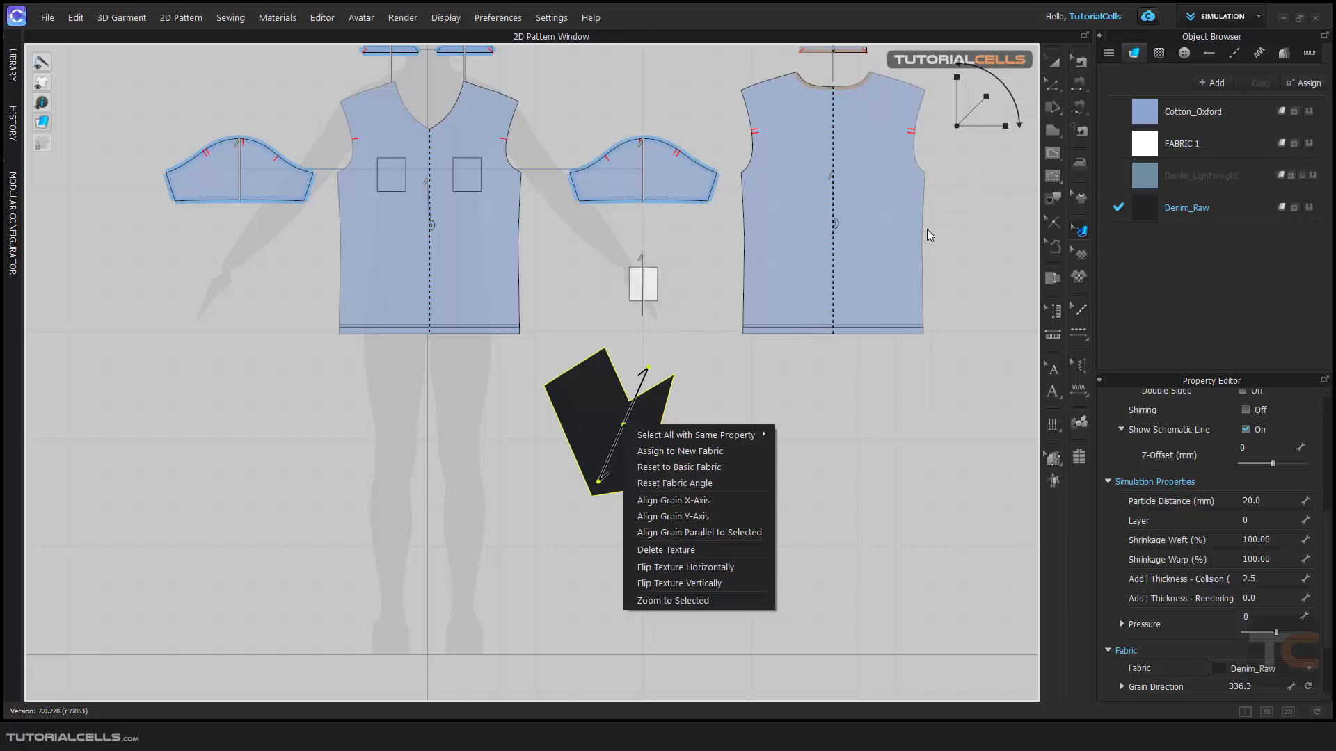
left_click(674, 483)
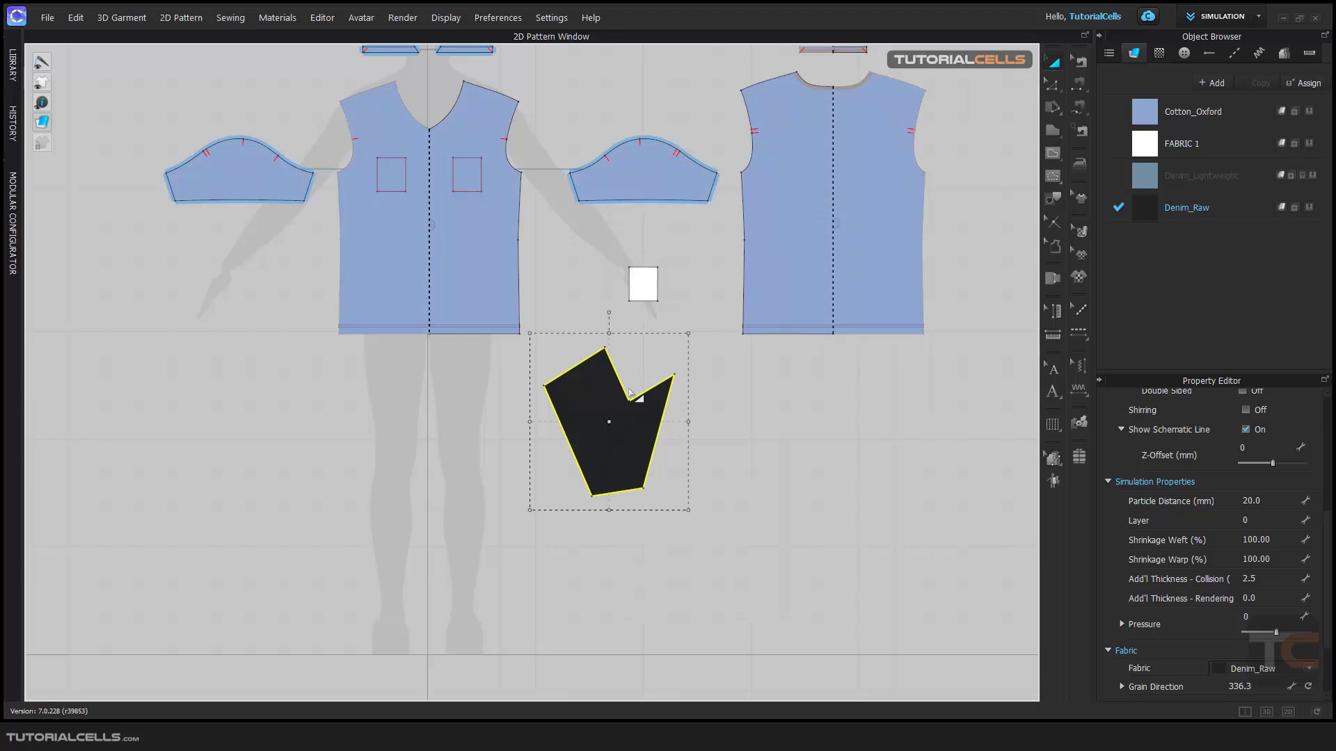
right_click(608, 421)
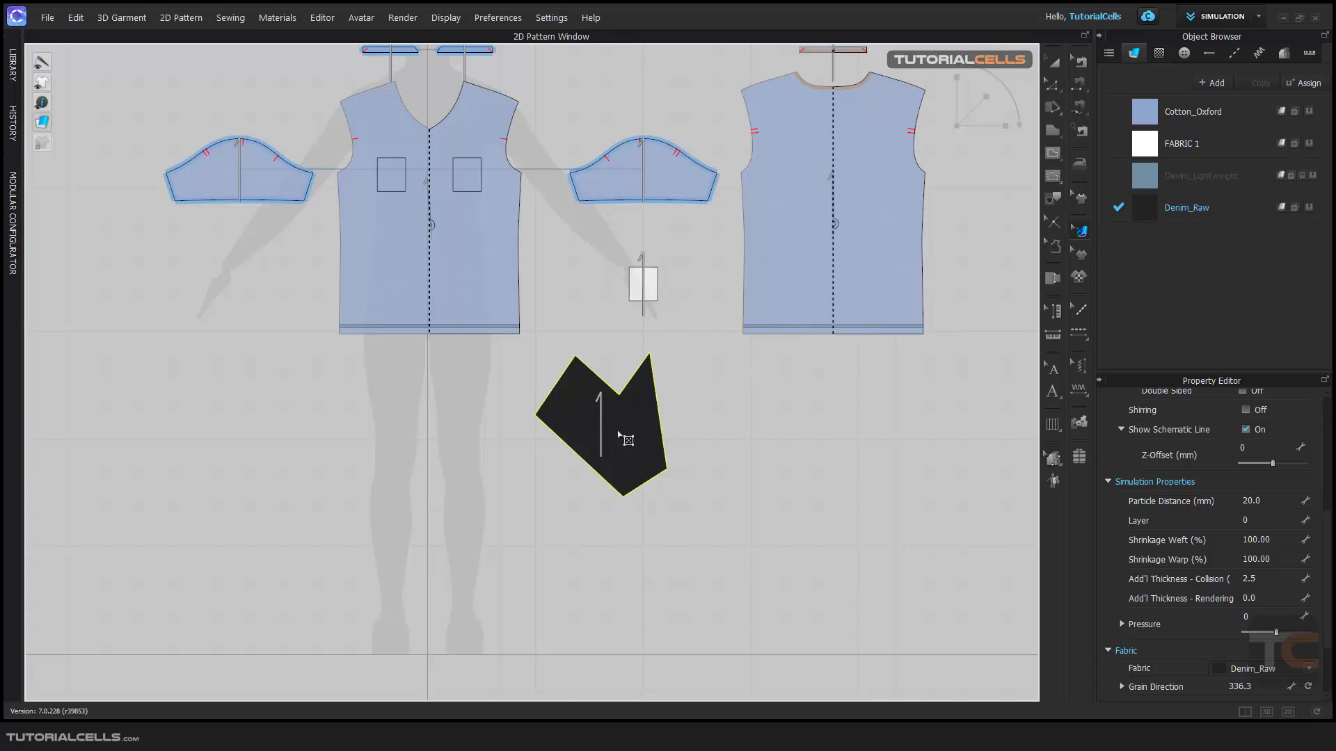
mouse_move(604, 403)
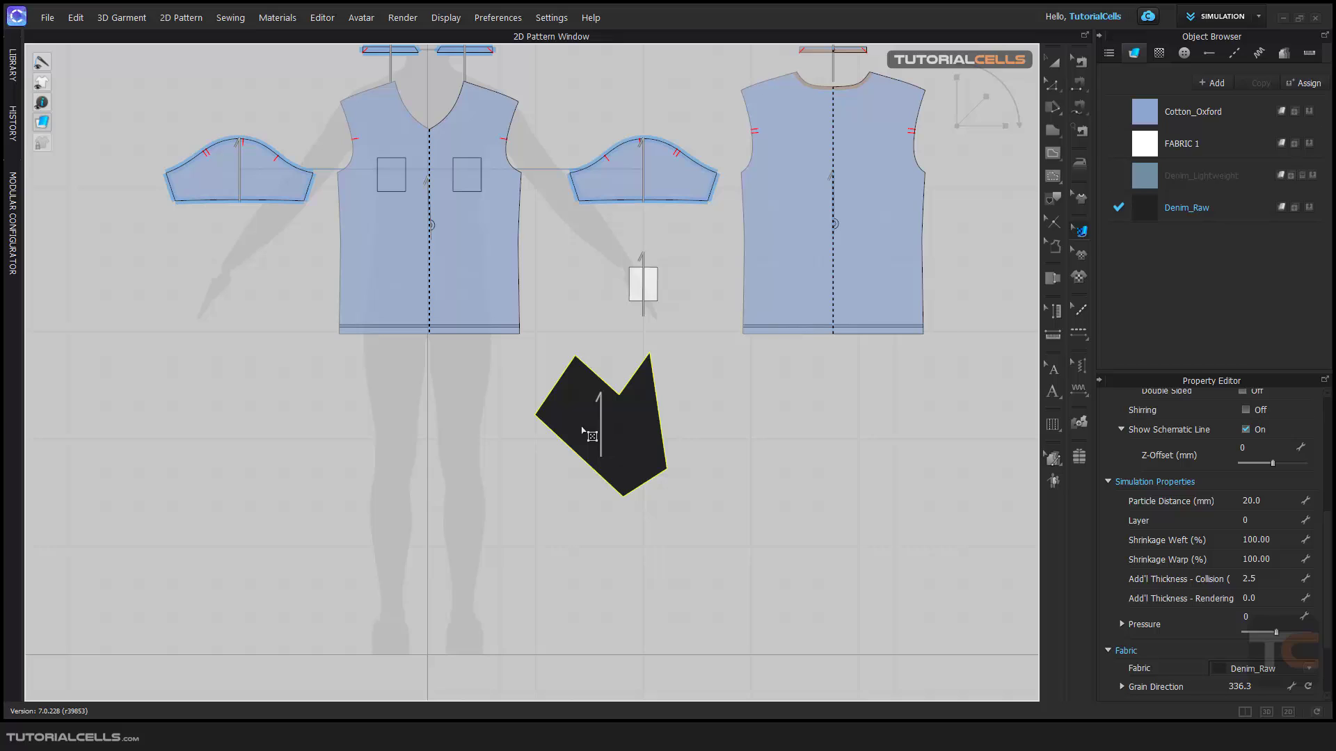
mouse_move(594, 384)
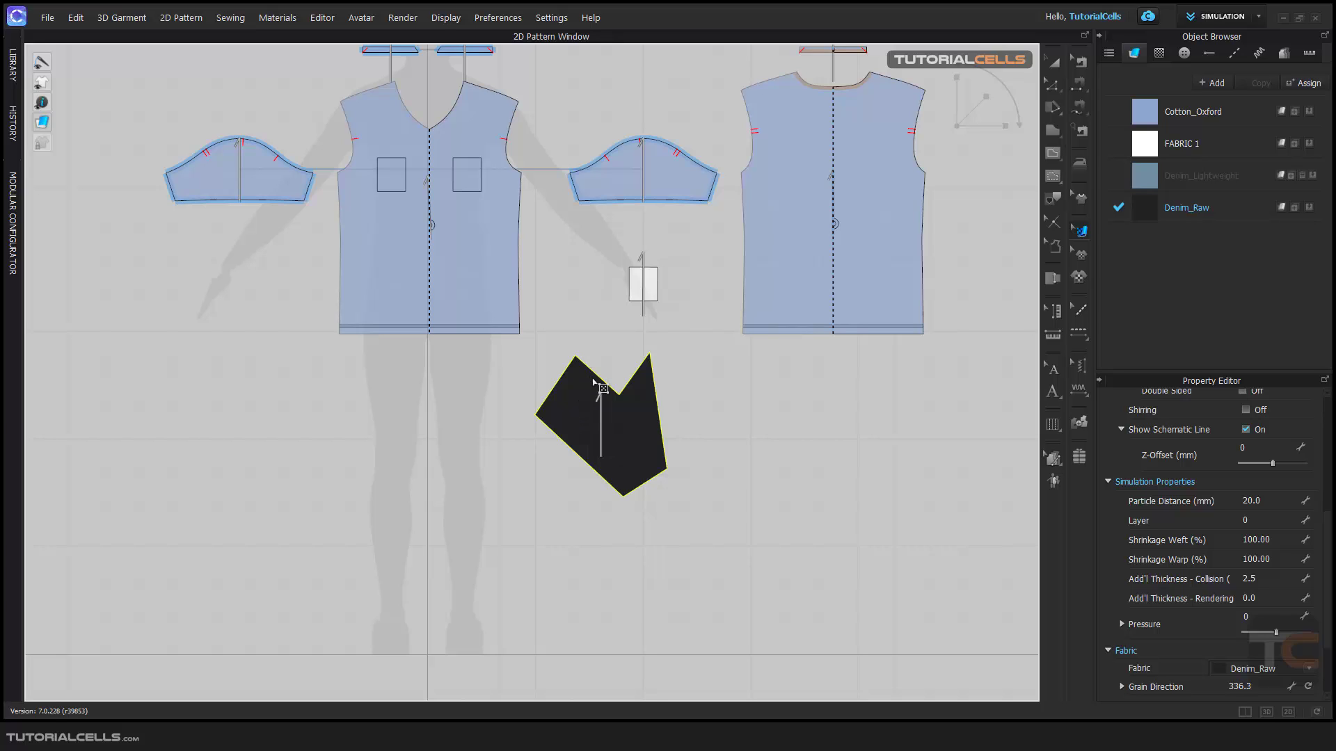
mouse_move(608, 440)
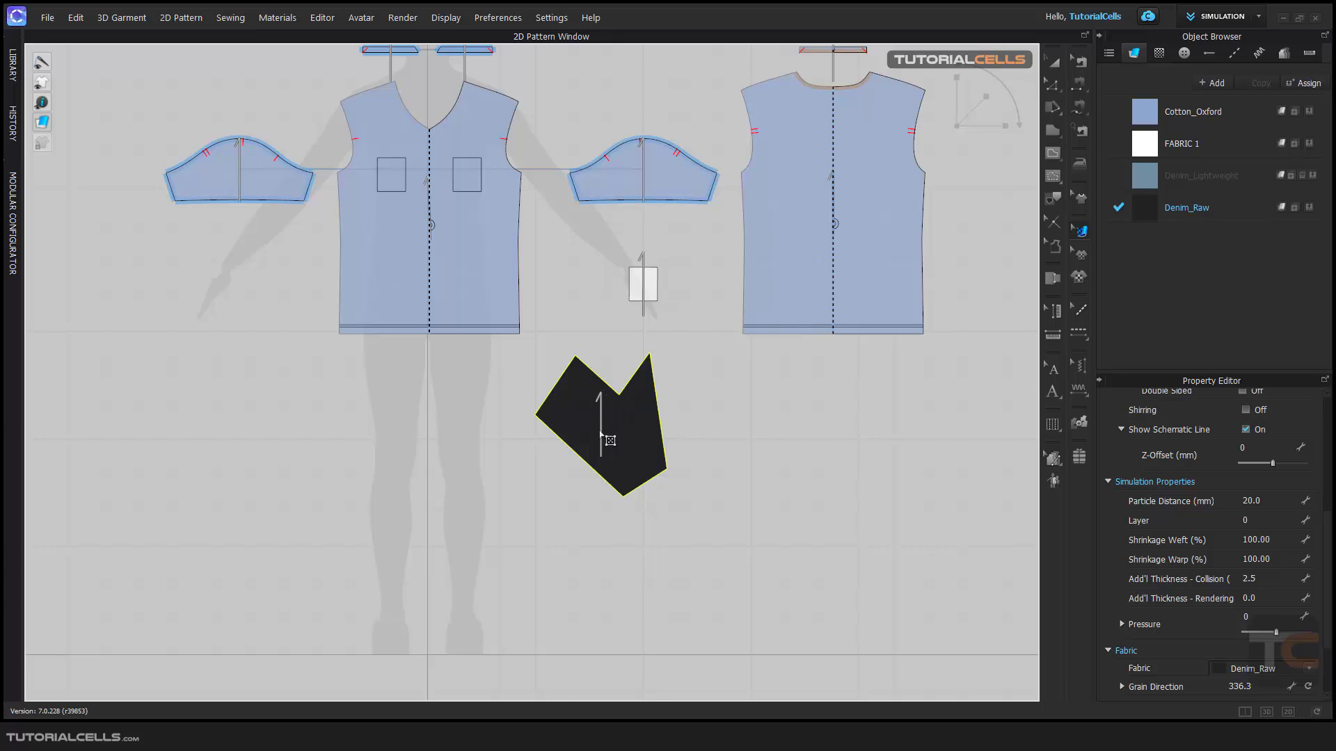
mouse_move(1048, 132)
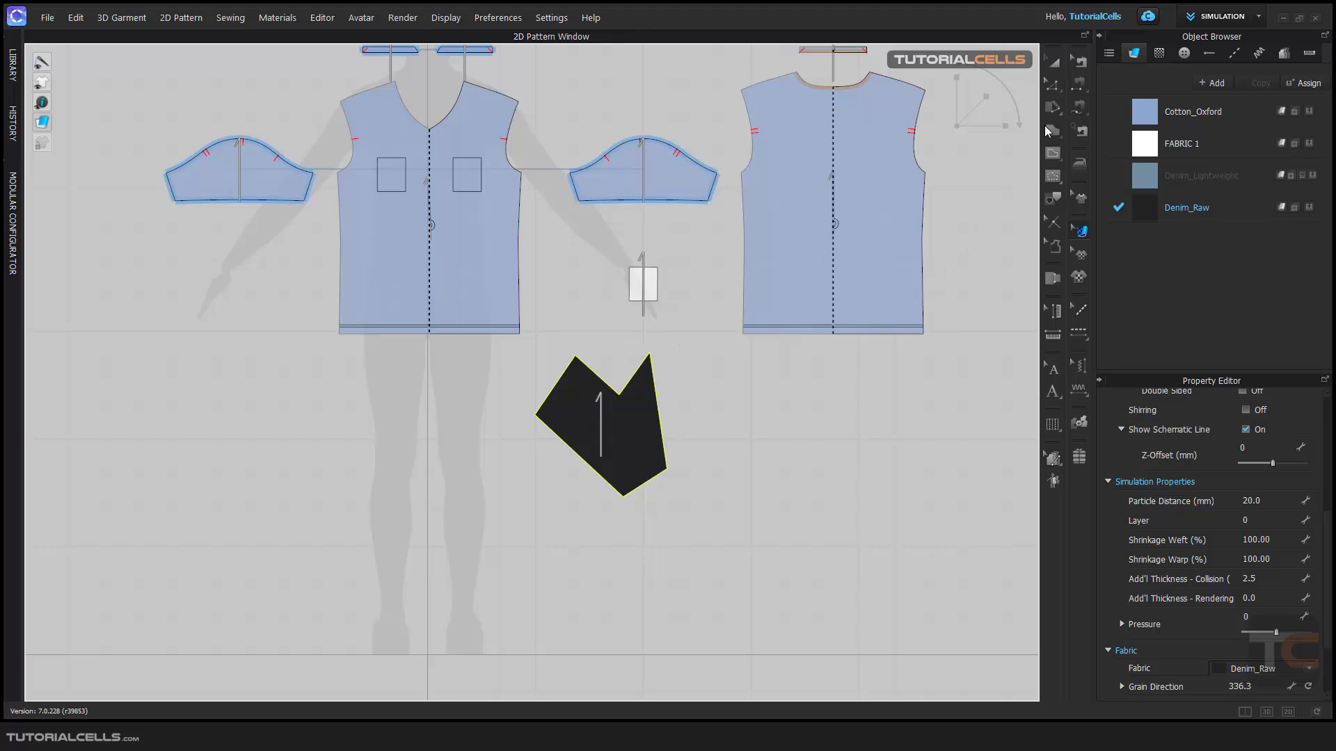
Step: Show the Rotate submenu (Clockwise, Counterclockwise, X/Y-Axis, Parallel to…) for the dark patch
right_click(601, 426)
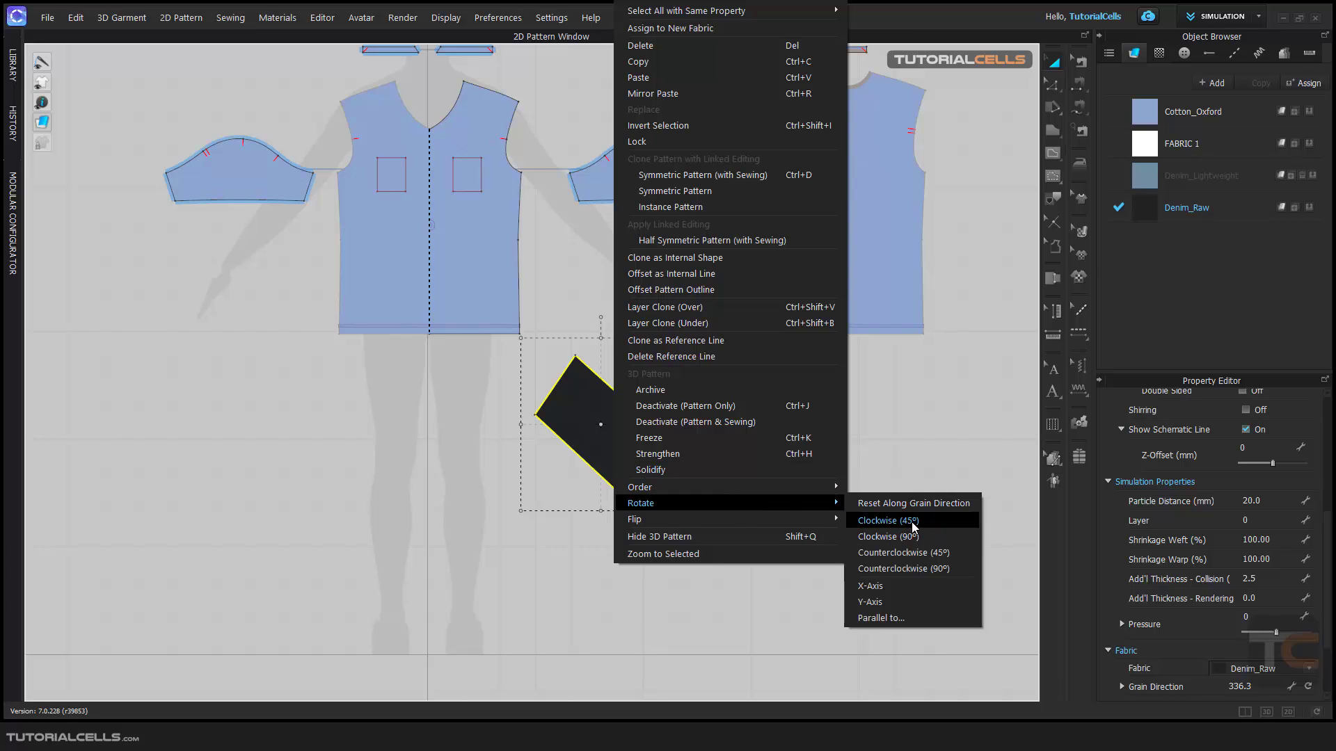
mouse_move(886, 537)
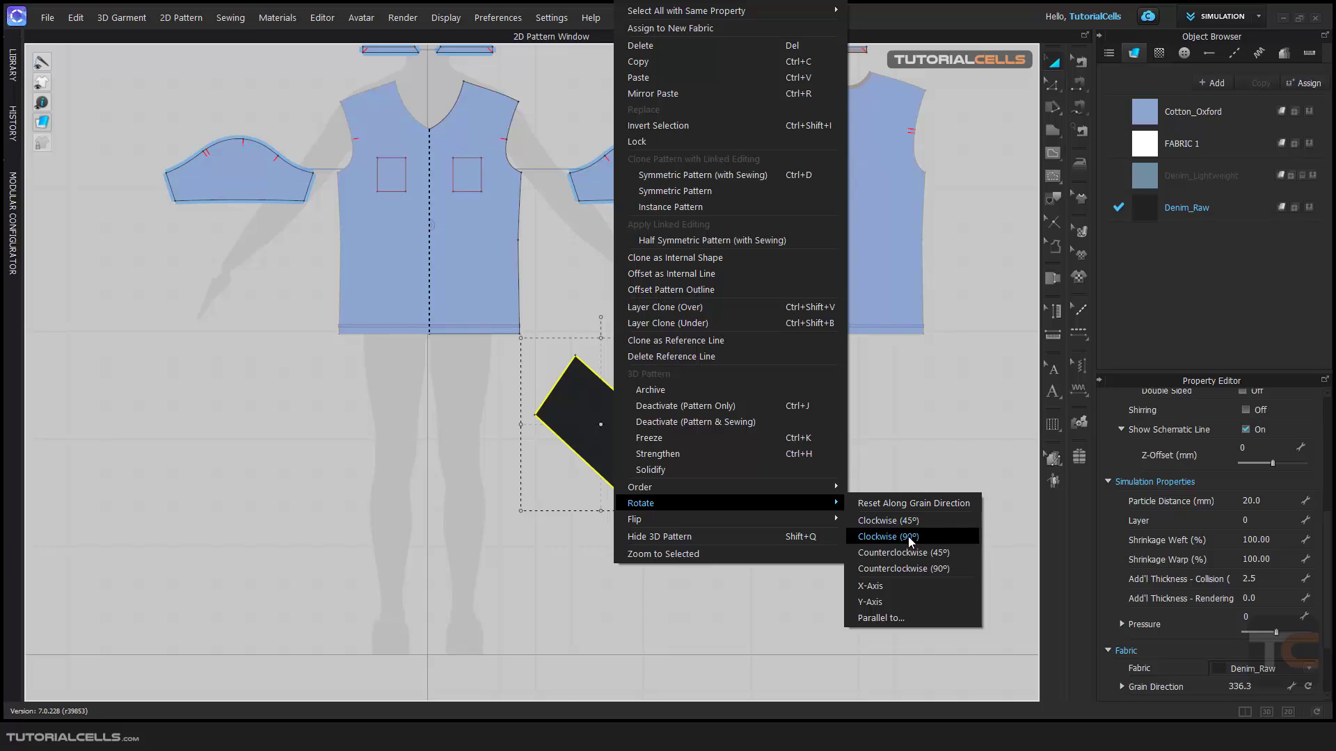
mouse_move(908, 553)
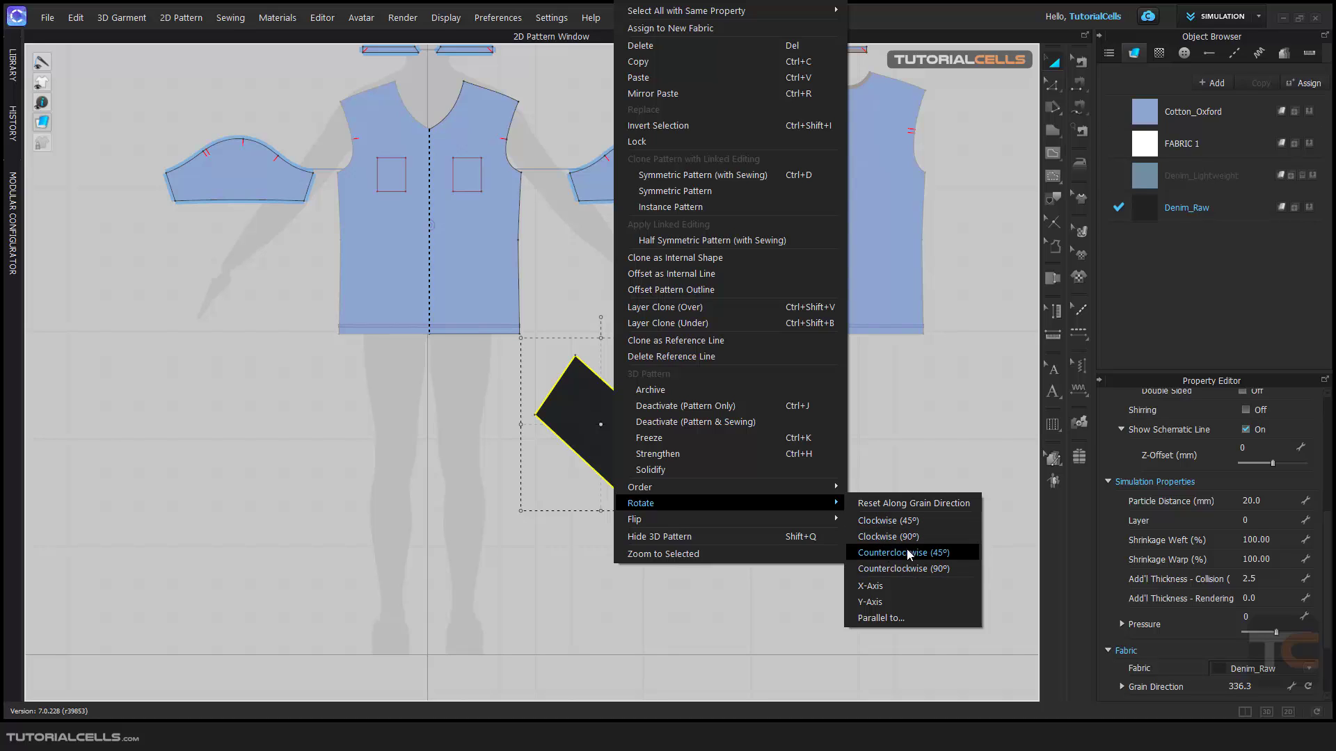
mouse_move(871, 601)
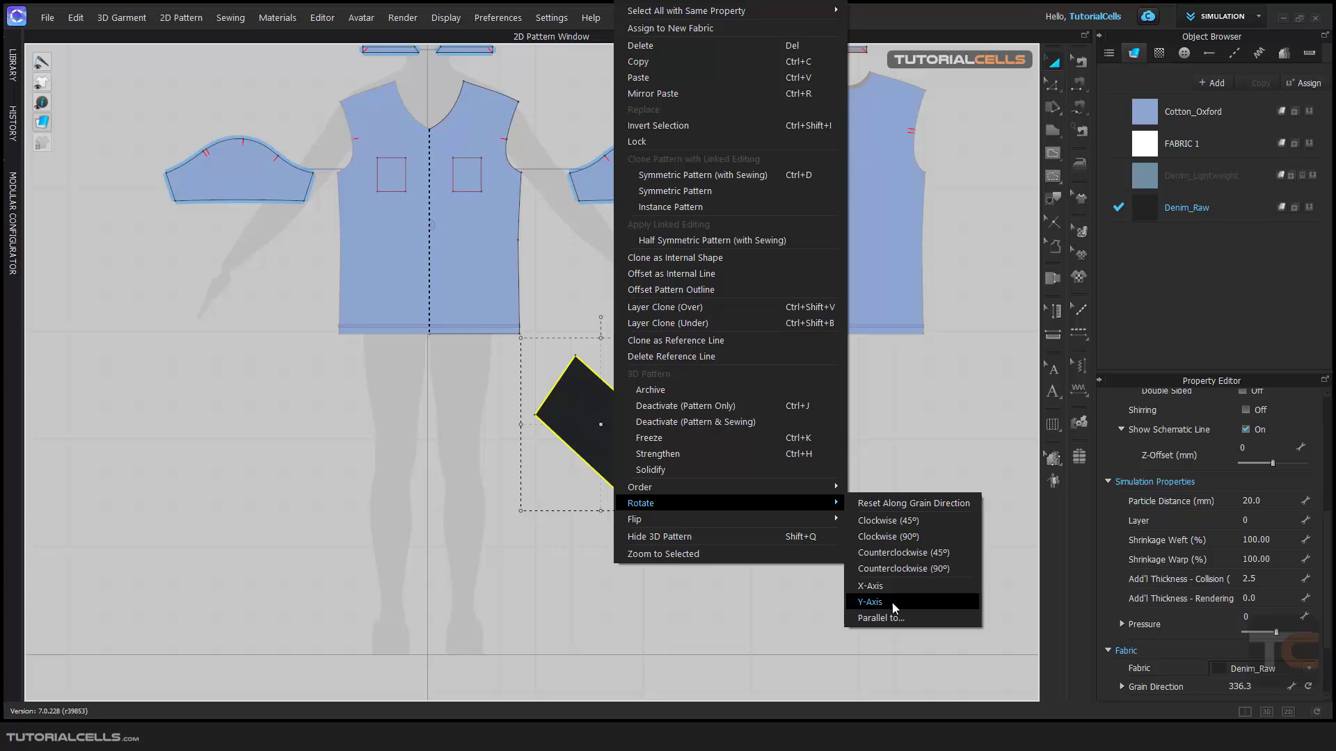
mouse_move(878, 617)
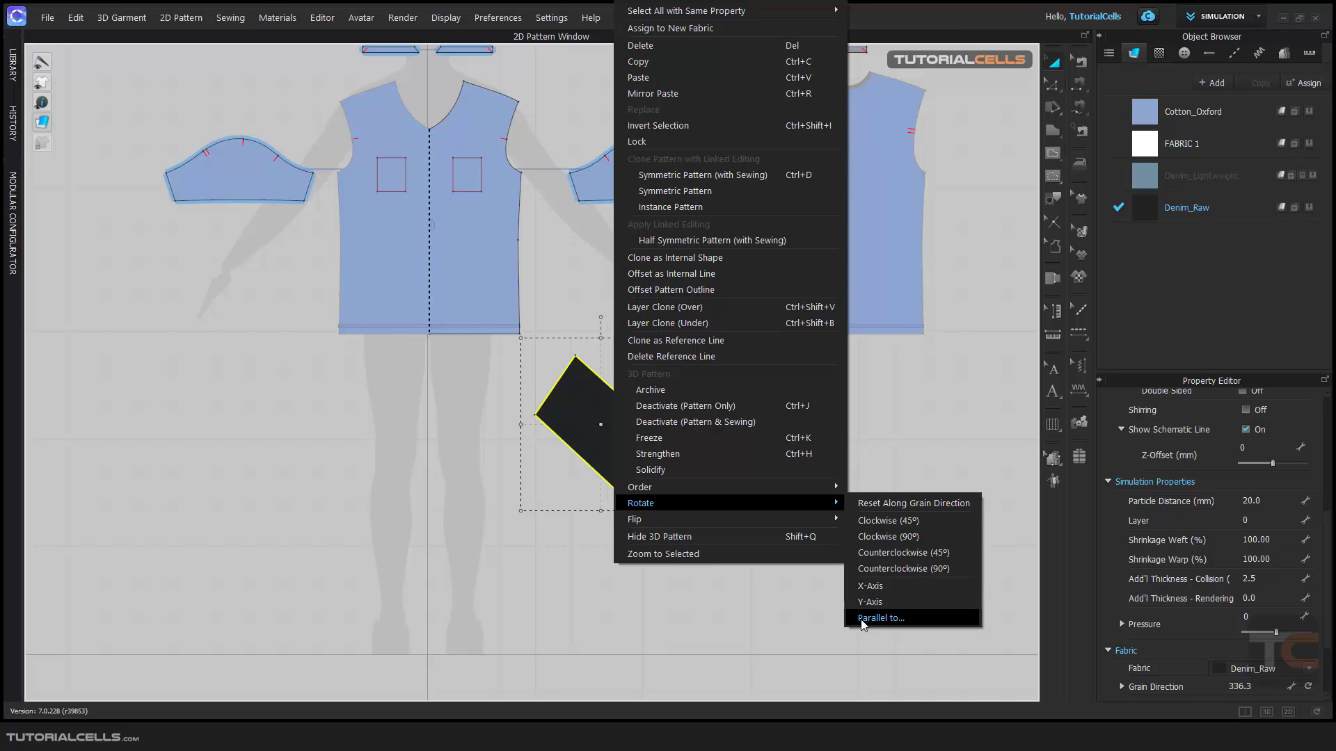
mouse_move(895, 624)
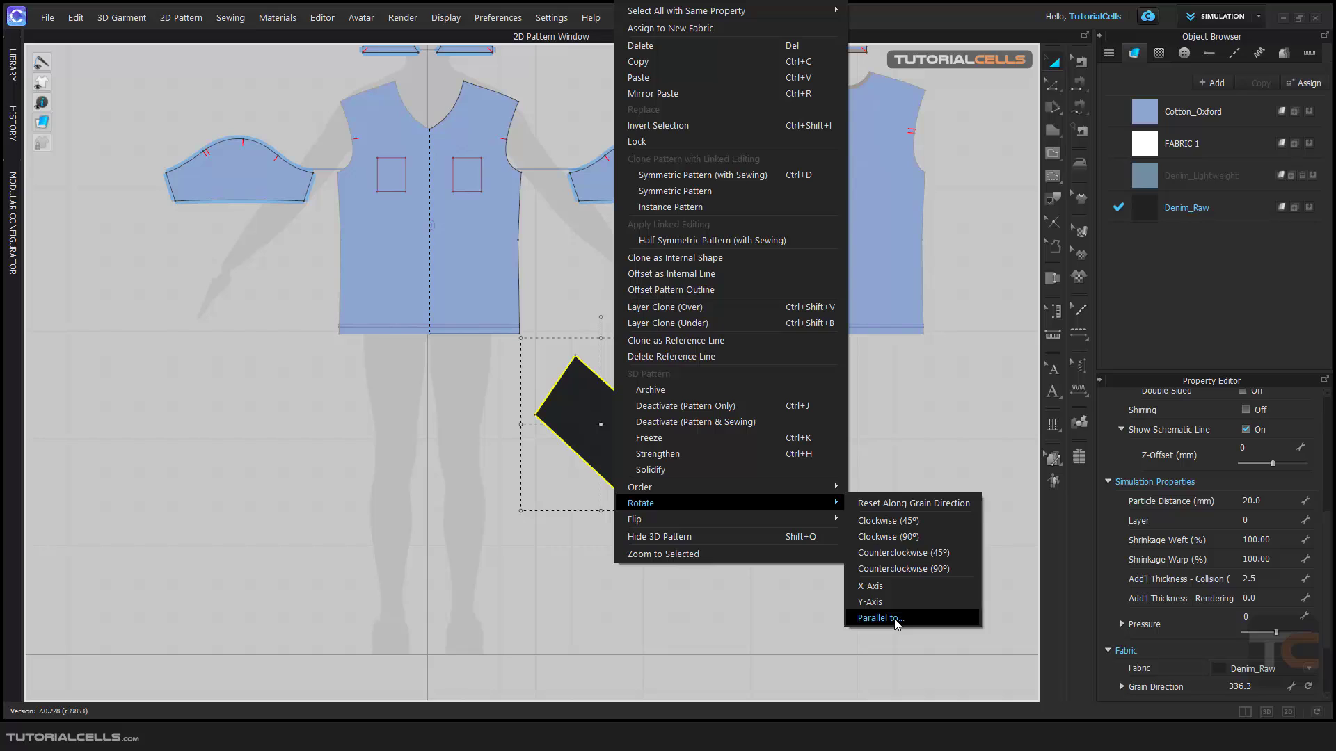
Step: Select the dark patch and start Rotate > Parallel to… toward the right sleeve's bottom edge
left_click(878, 618)
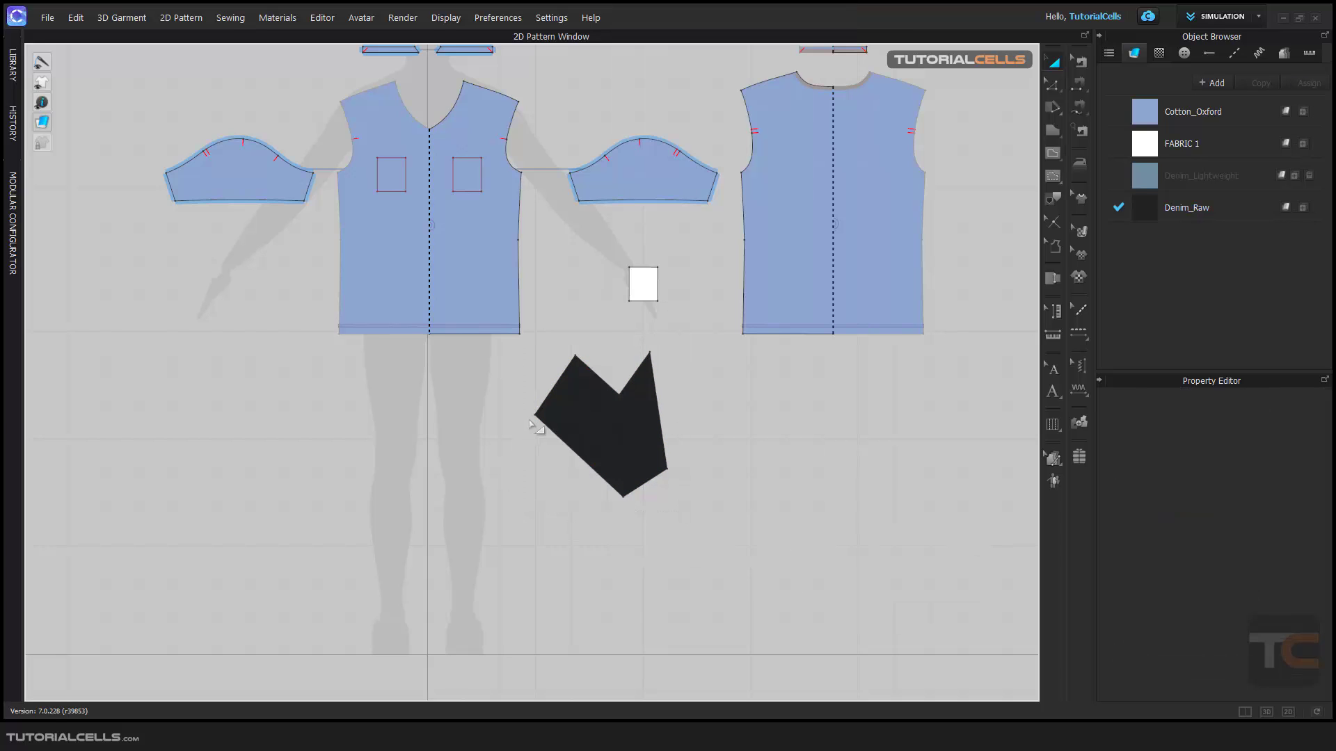
left_click(597, 426)
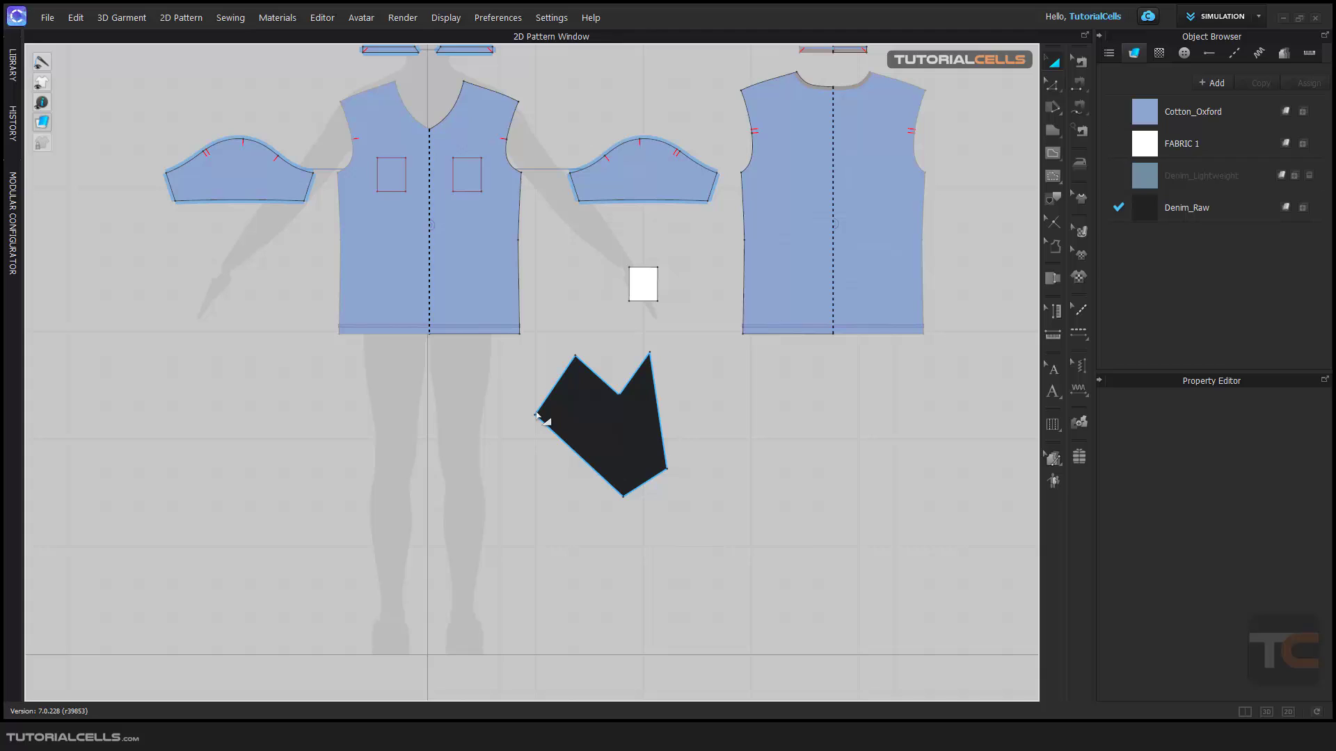
mouse_move(572, 375)
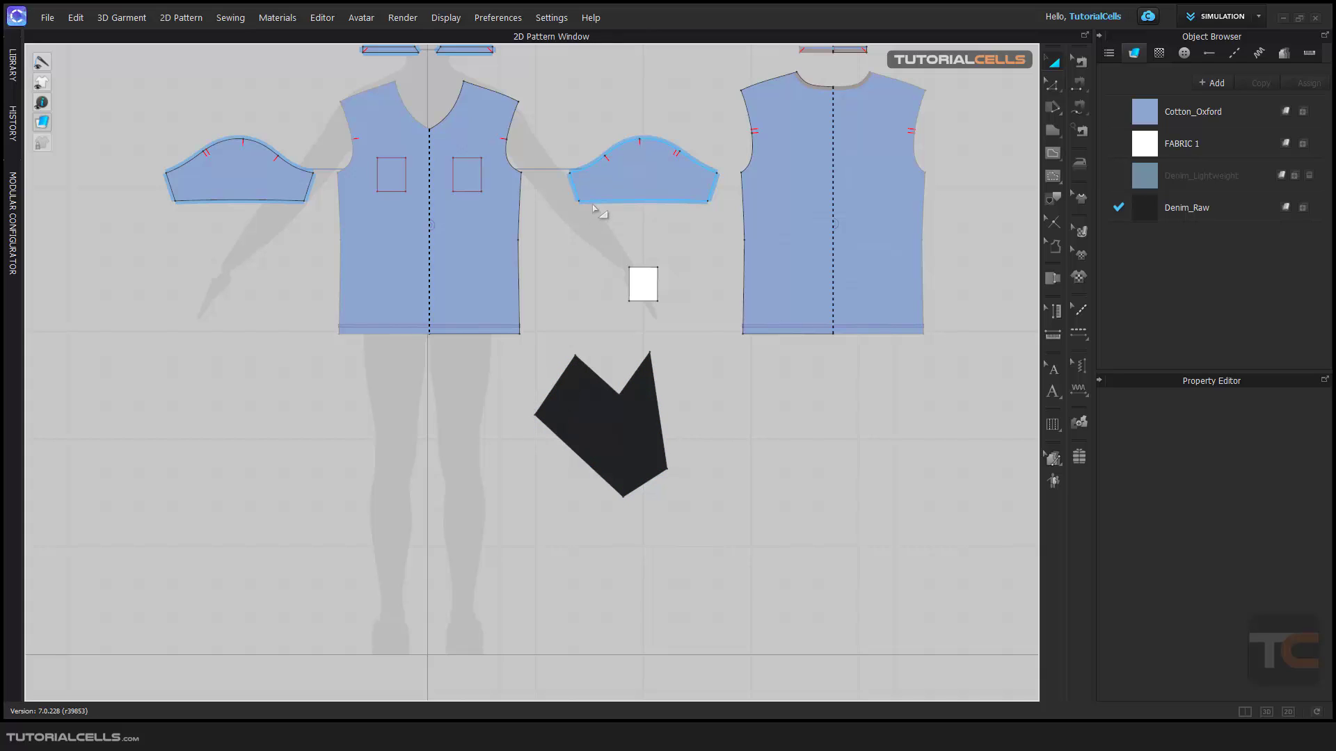
left_click(597, 426)
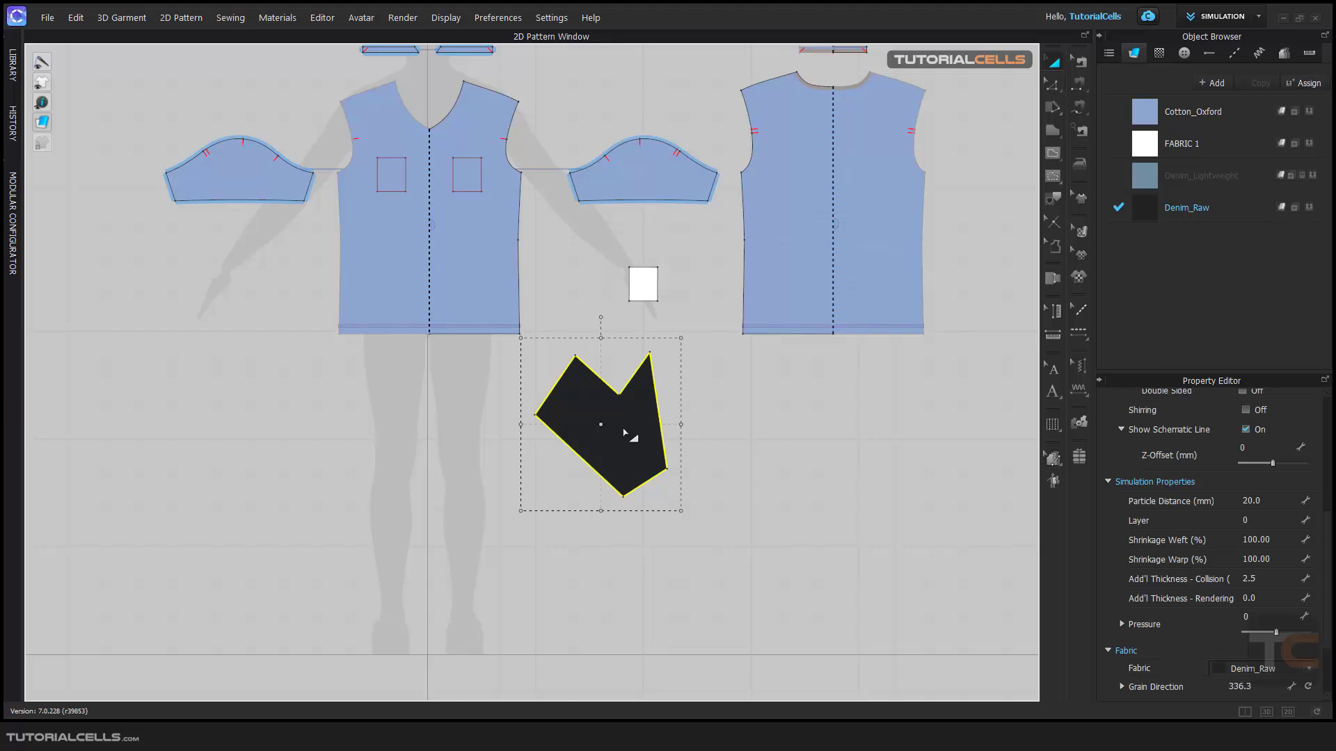
right_click(622, 434)
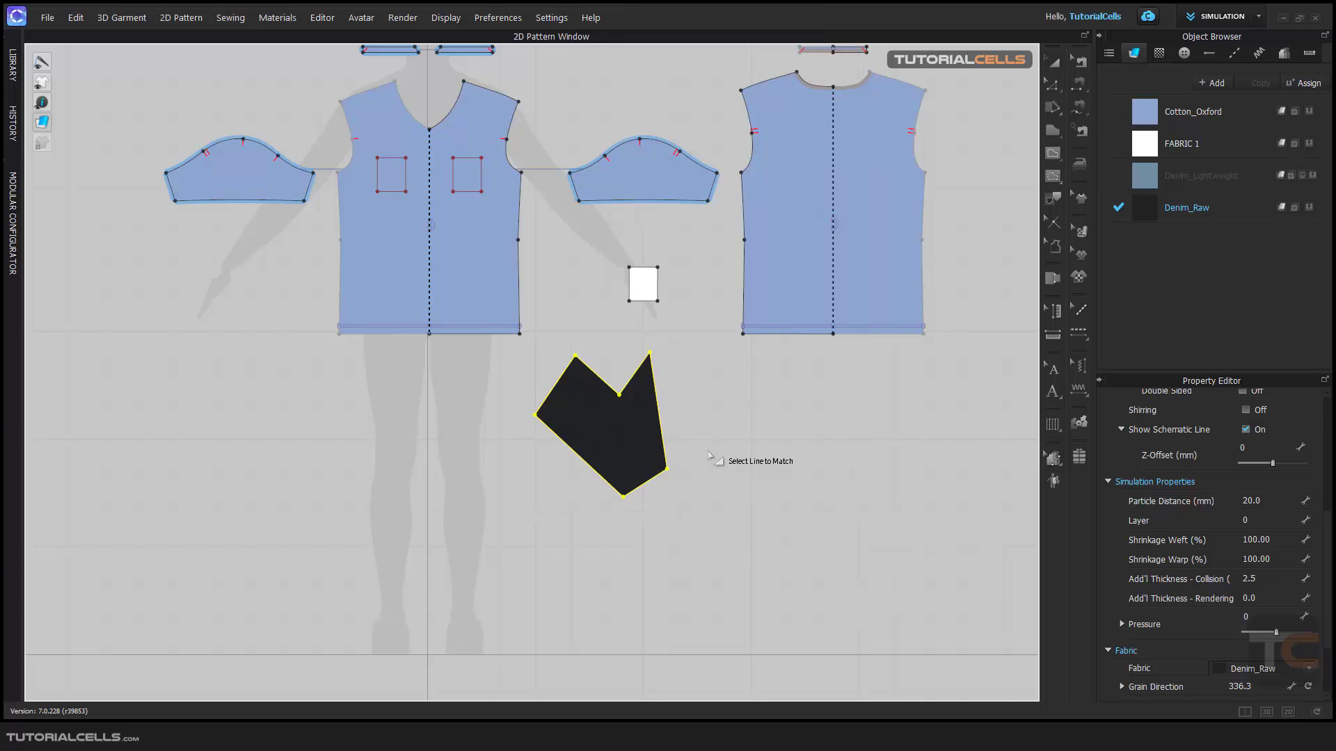
mouse_move(666, 355)
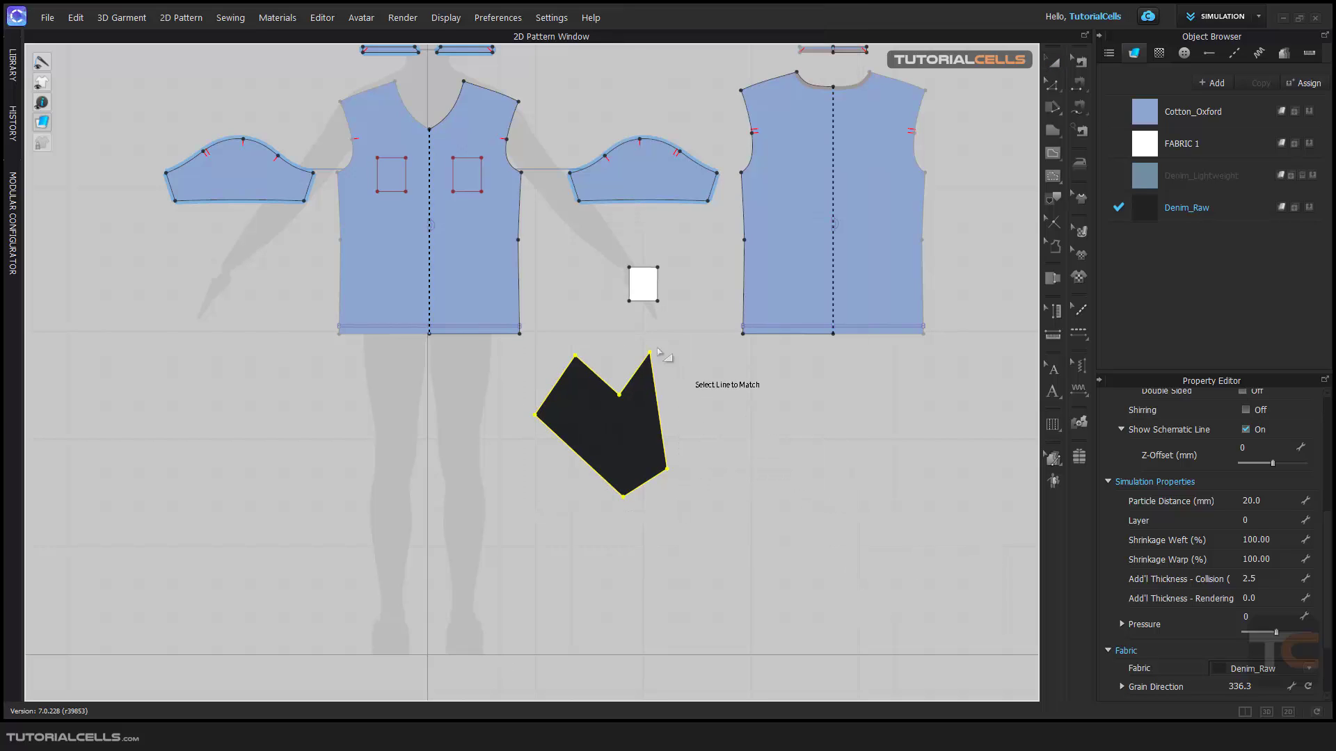
mouse_move(643, 194)
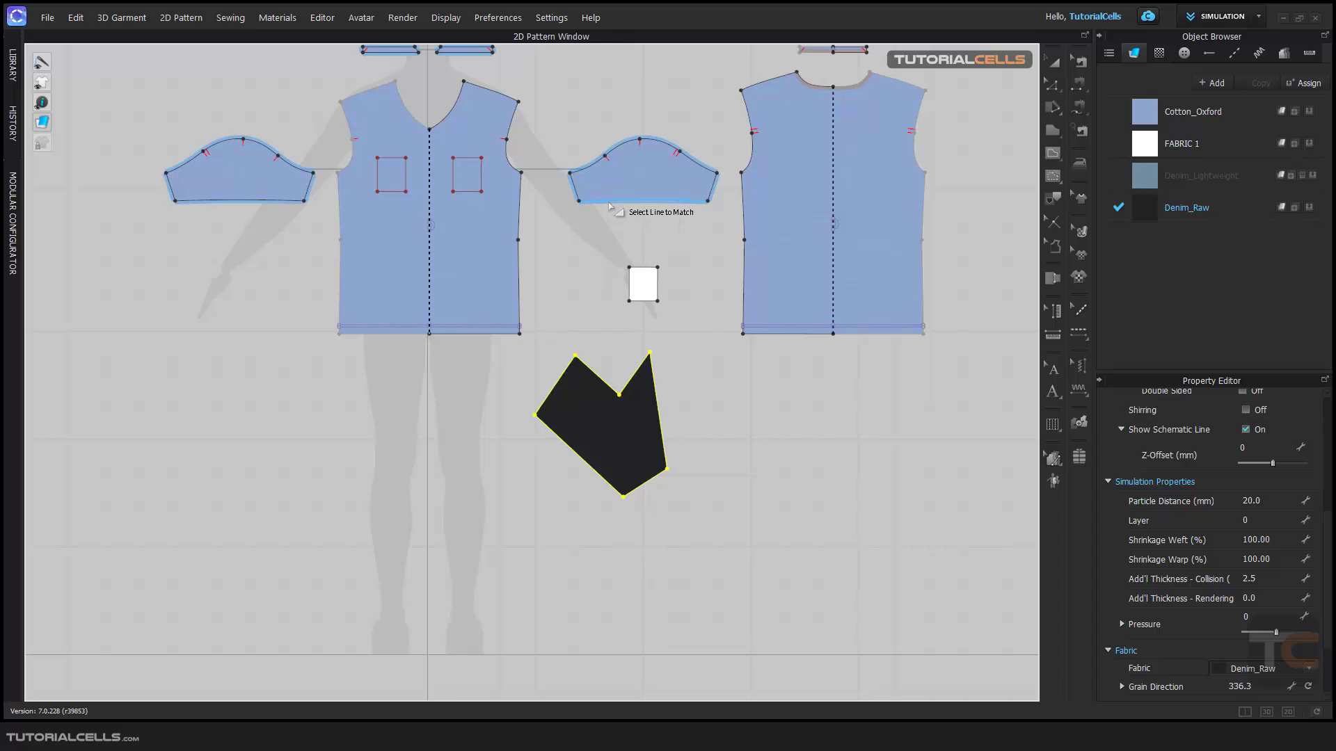
mouse_move(586, 401)
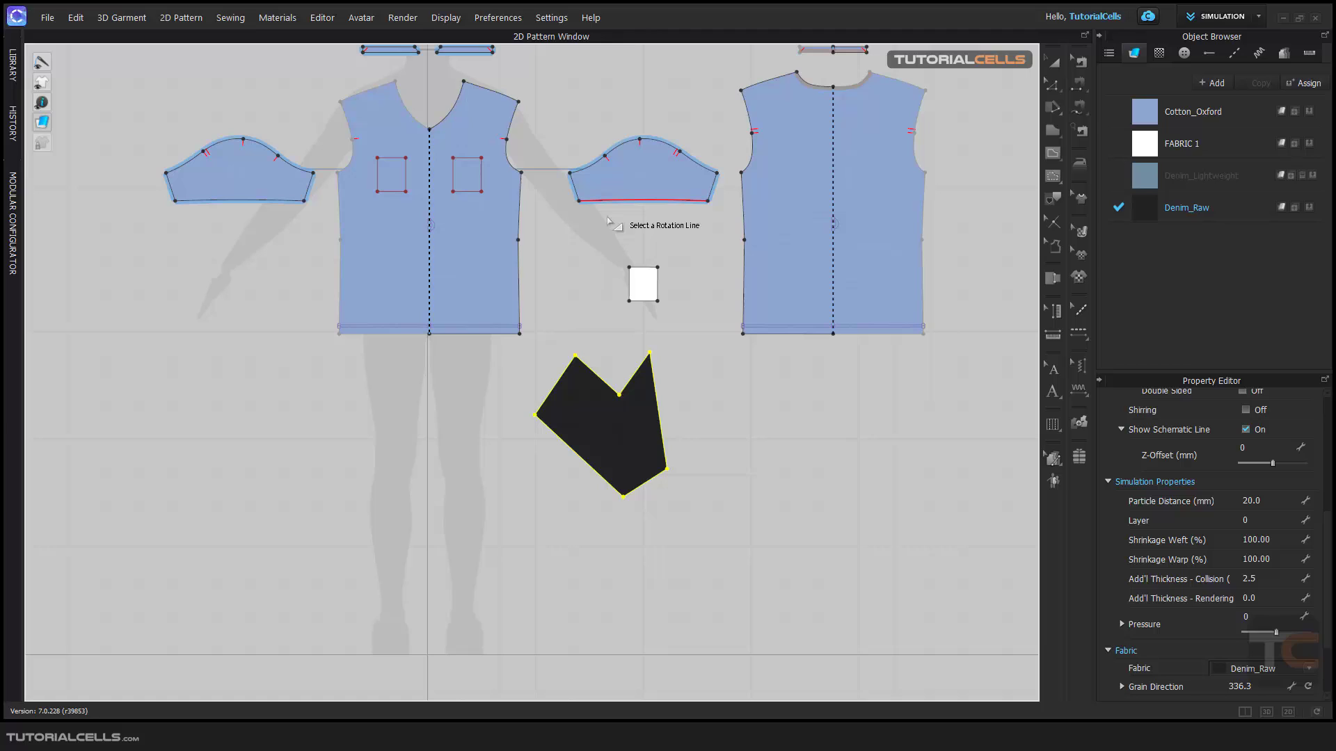
mouse_move(578, 309)
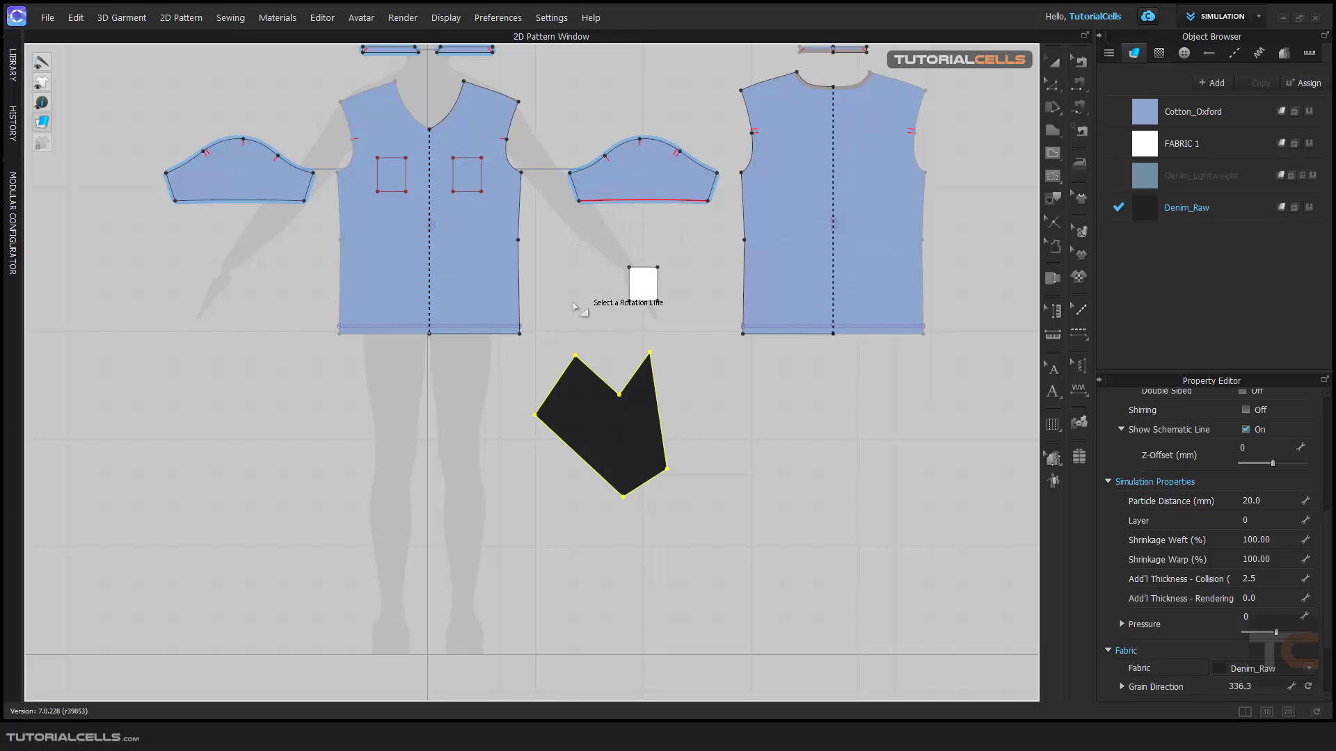
mouse_move(601, 406)
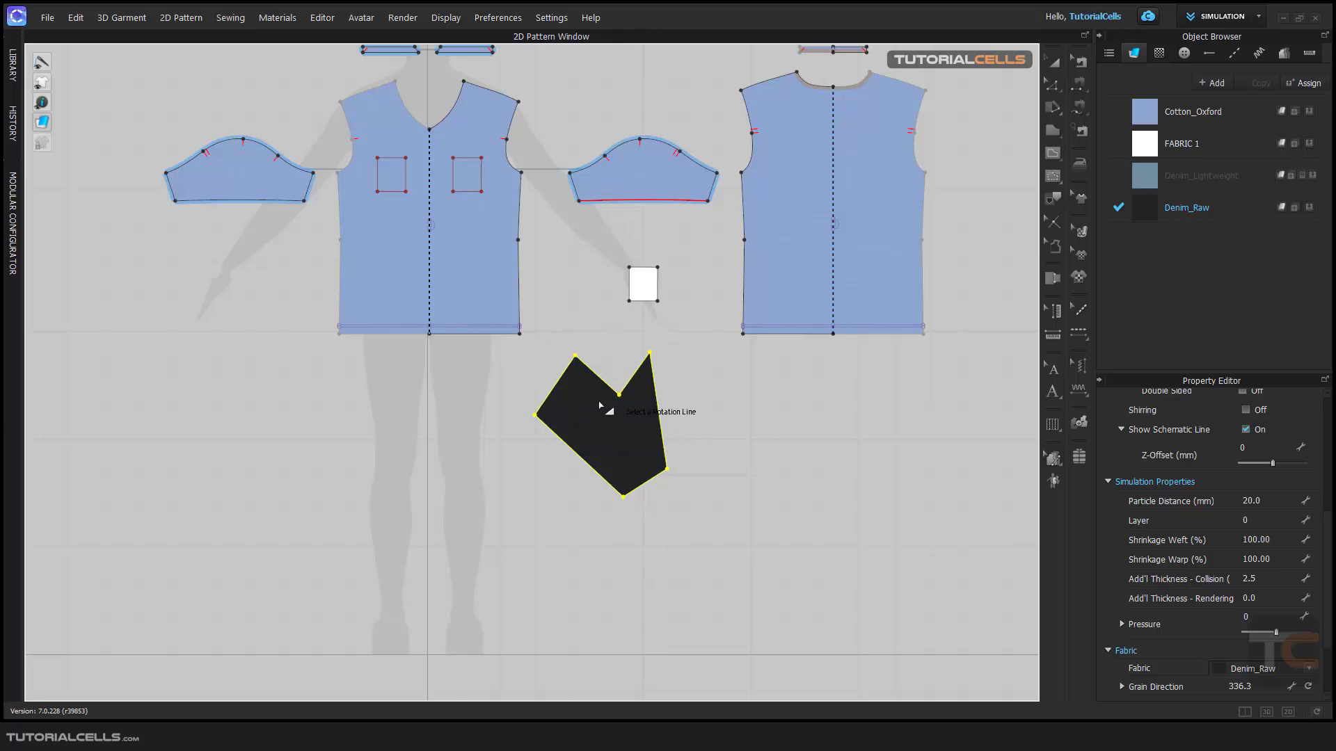
mouse_move(558, 374)
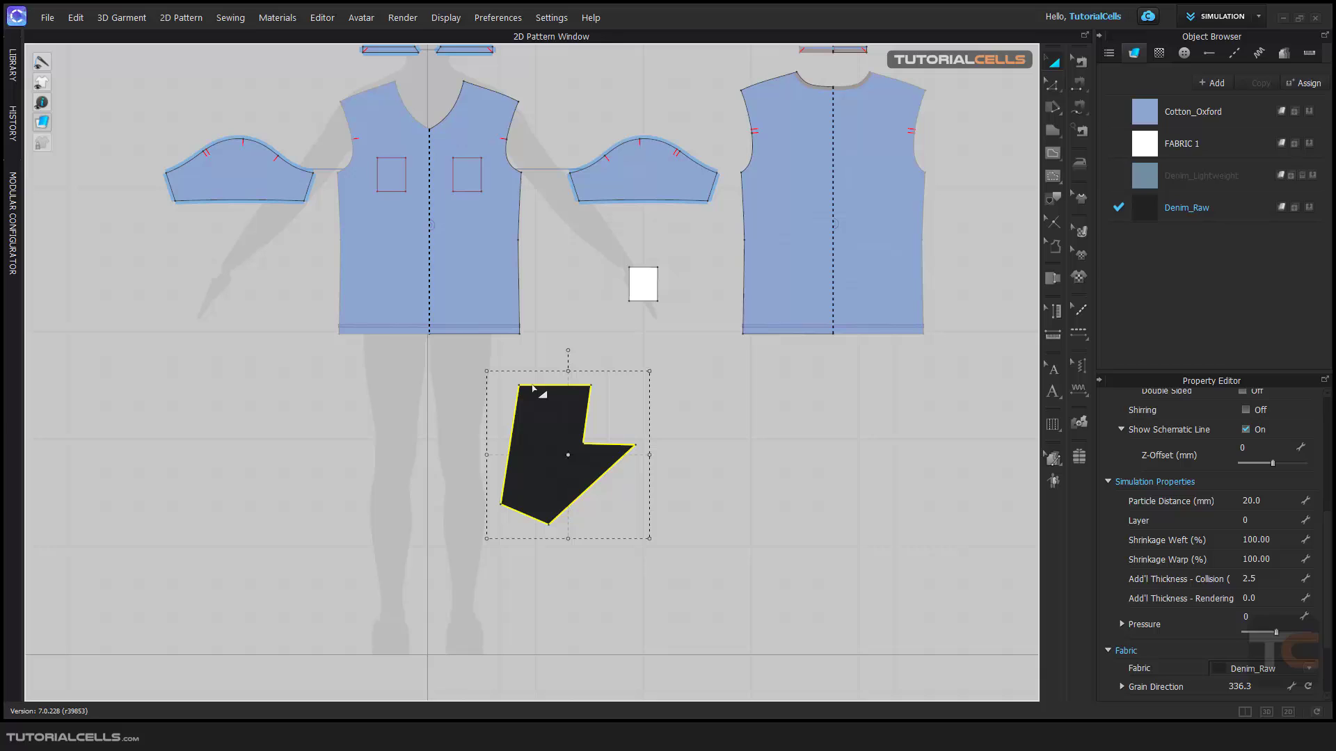
mouse_move(594, 217)
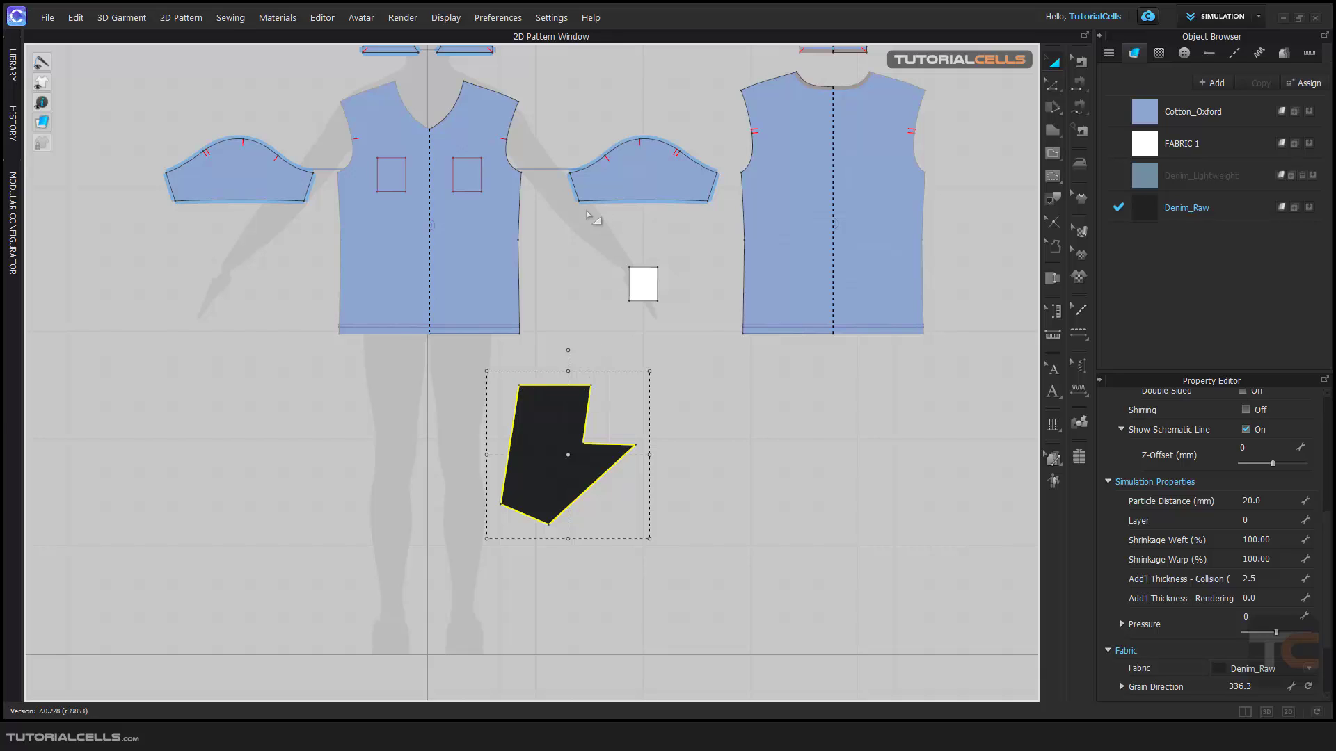
mouse_move(554, 410)
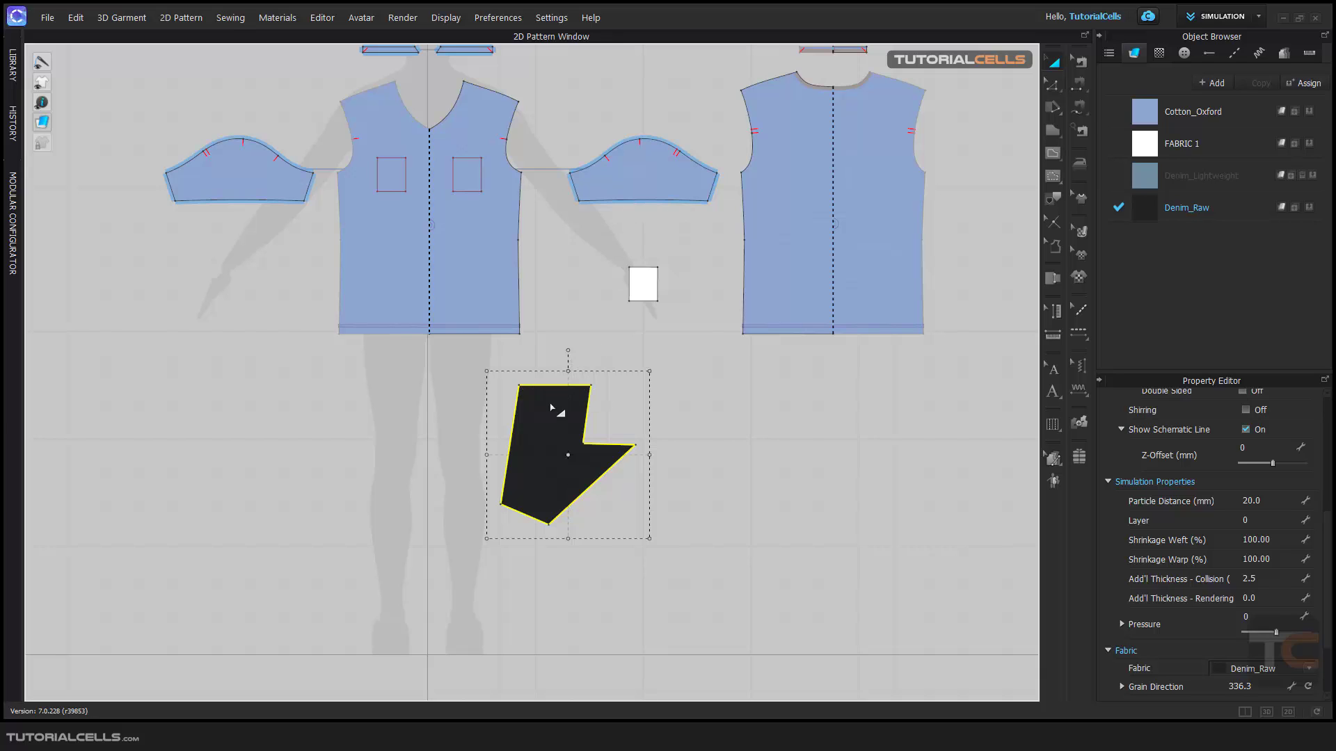
Step: Move the dark patch below the white square, flip it, then delete it
left_click_drag(553, 408, 603, 364)
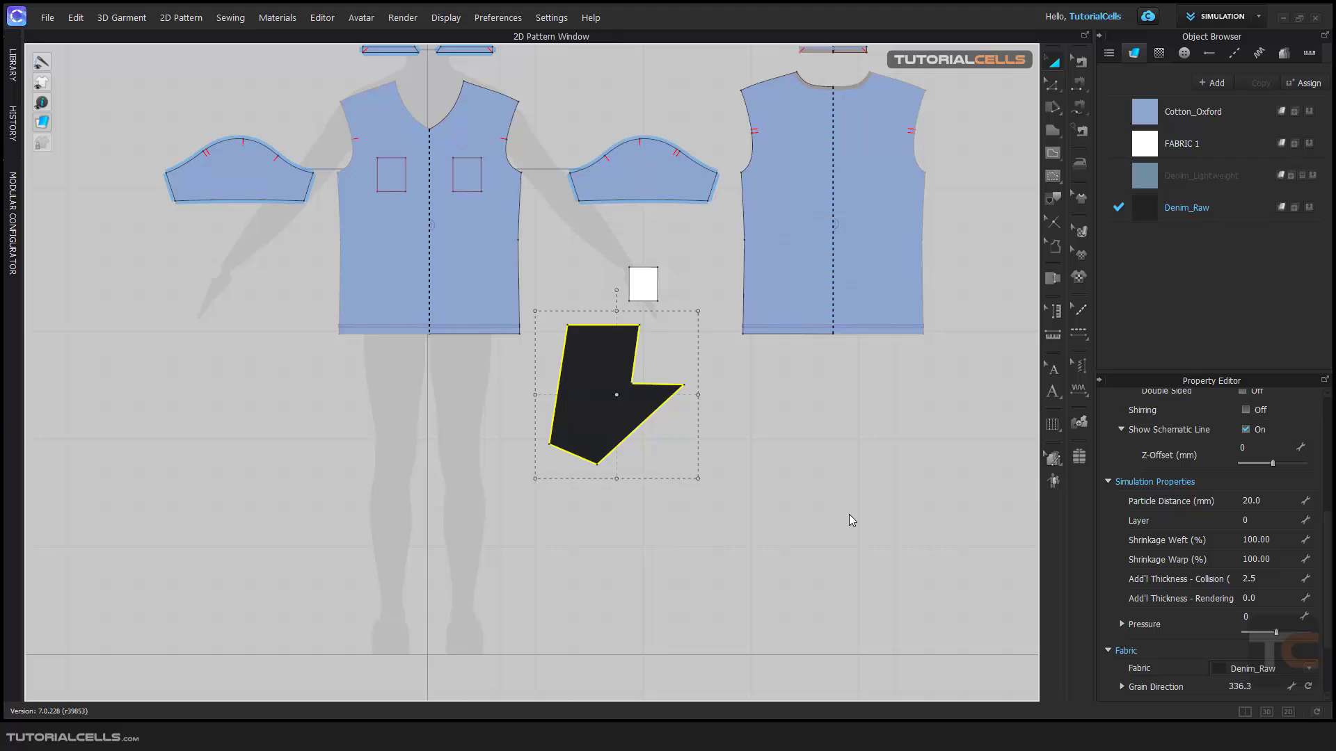
right_click(615, 394)
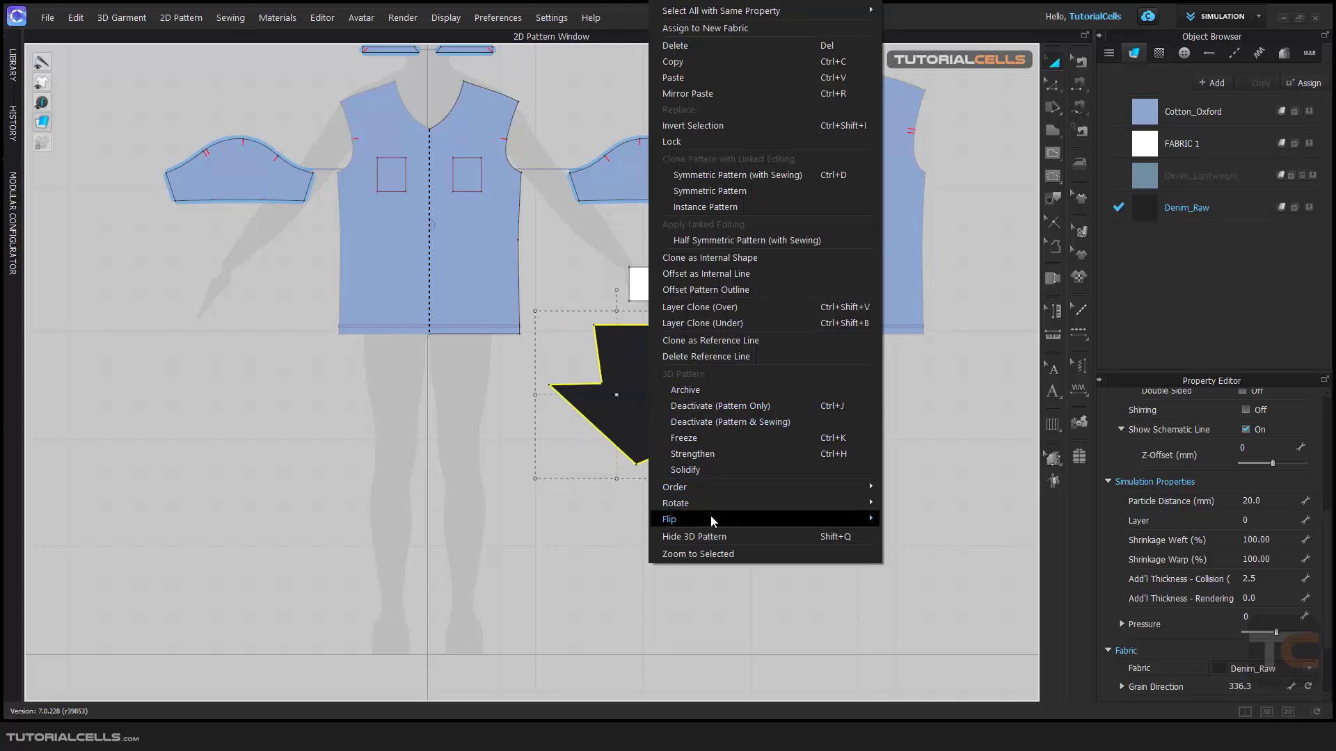
left_click(669, 519)
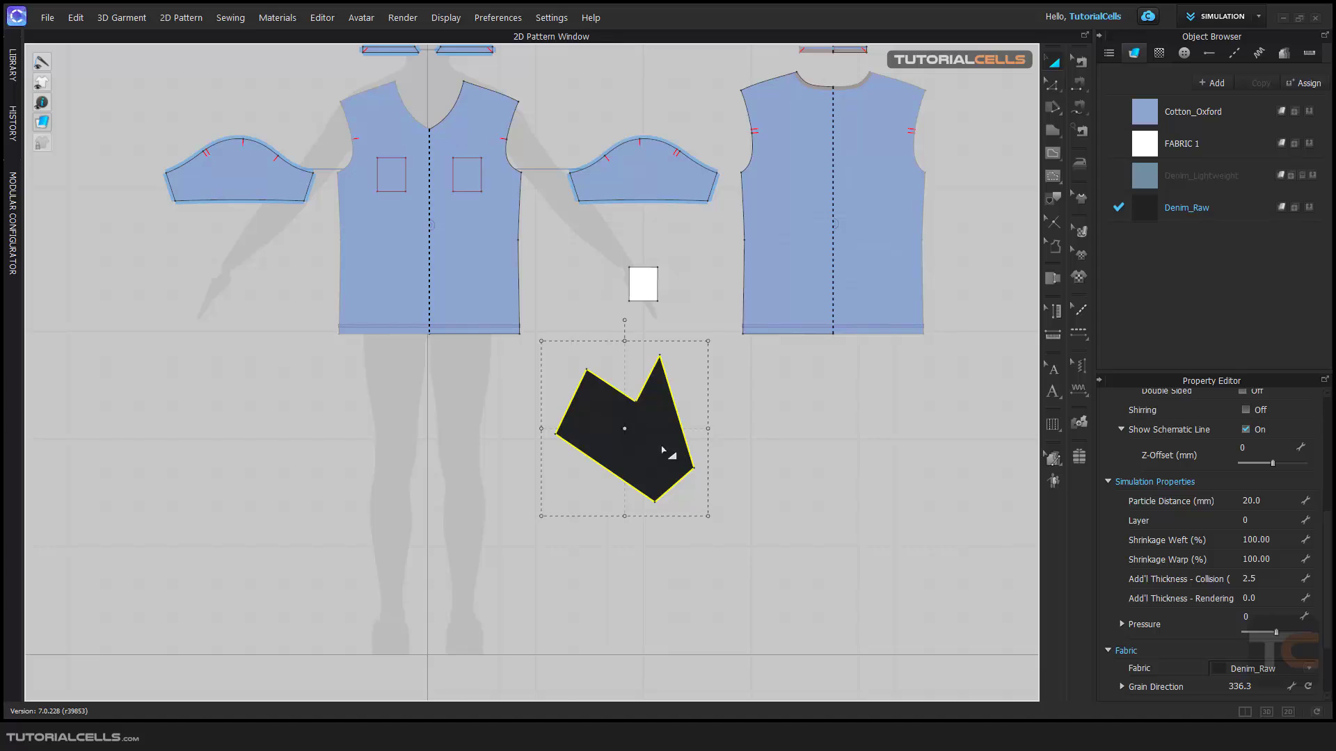
mouse_move(432, 447)
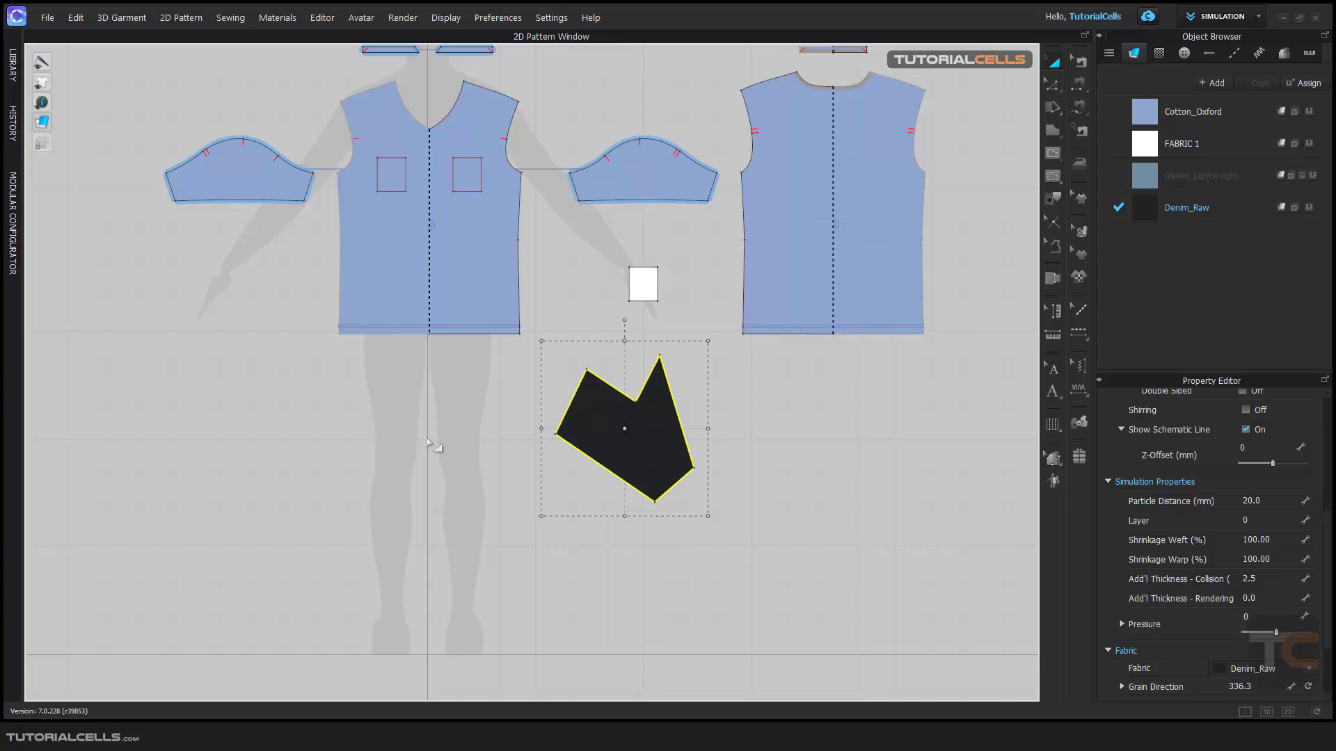
mouse_move(570, 428)
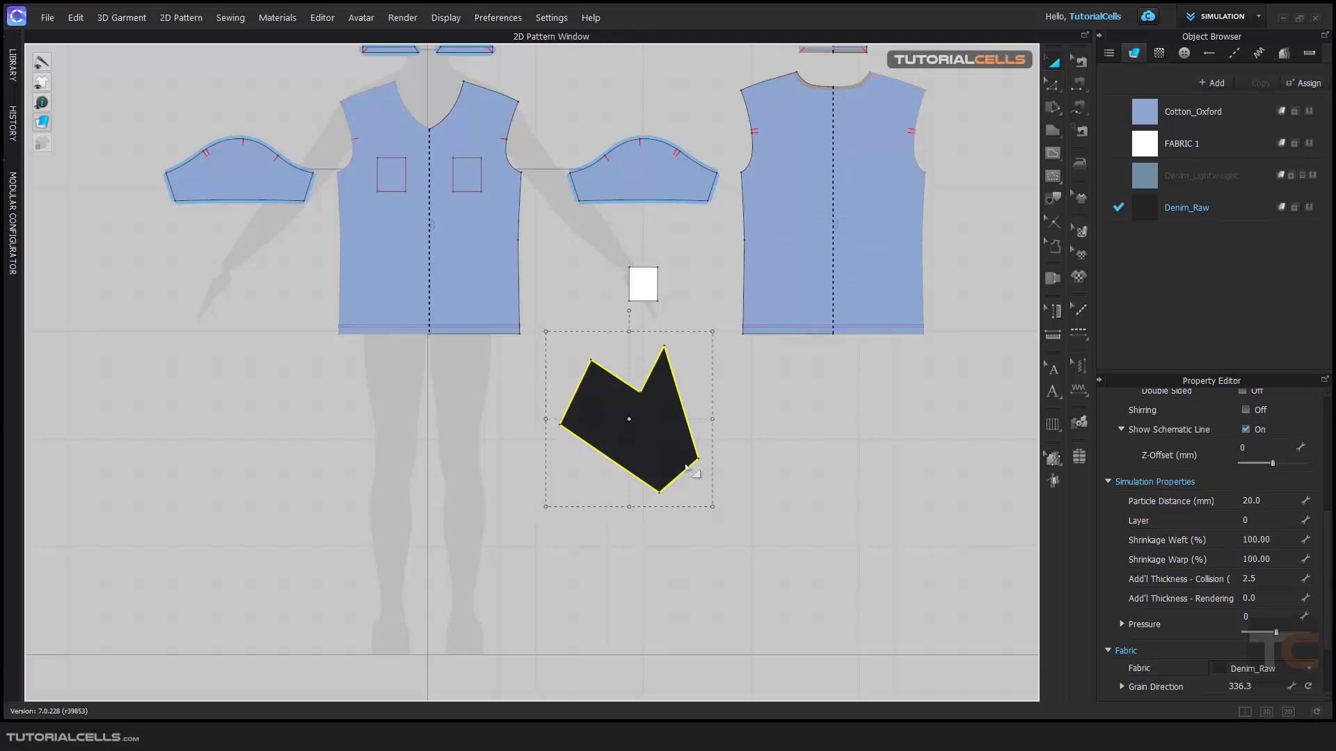
key("Delete")
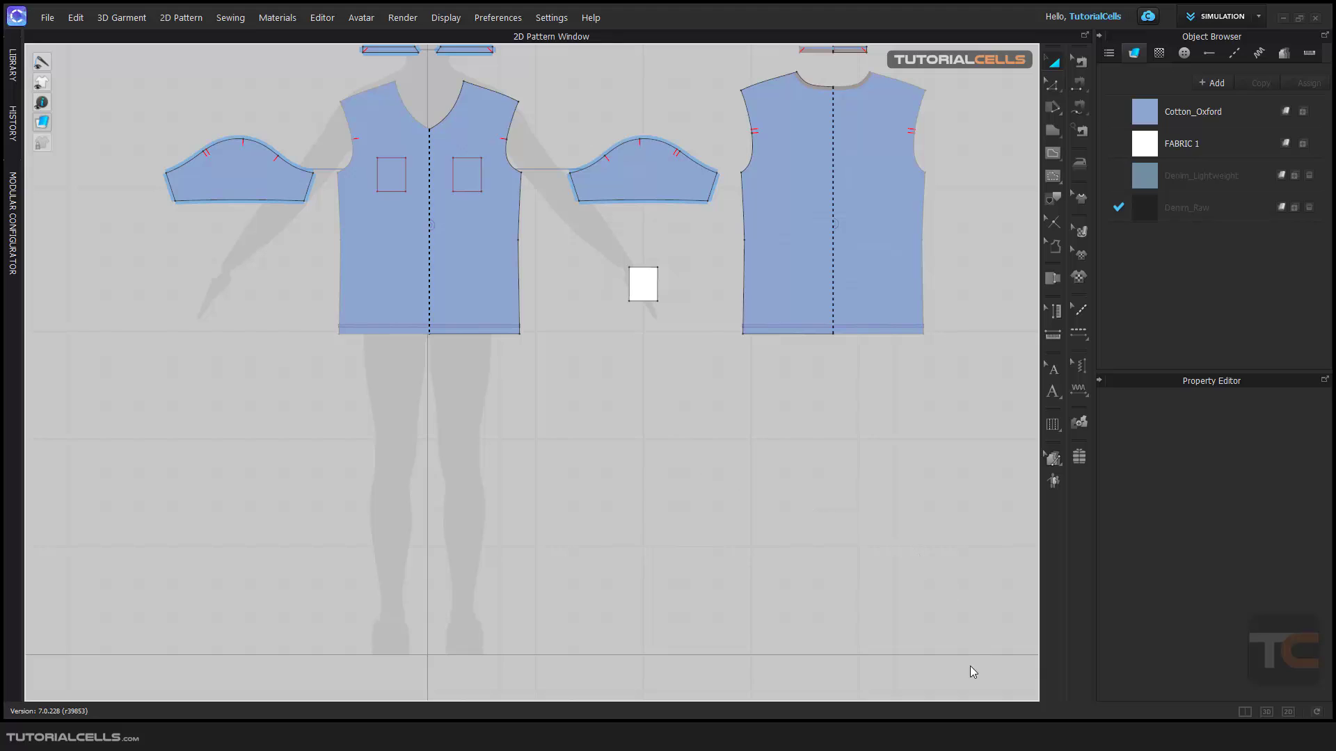